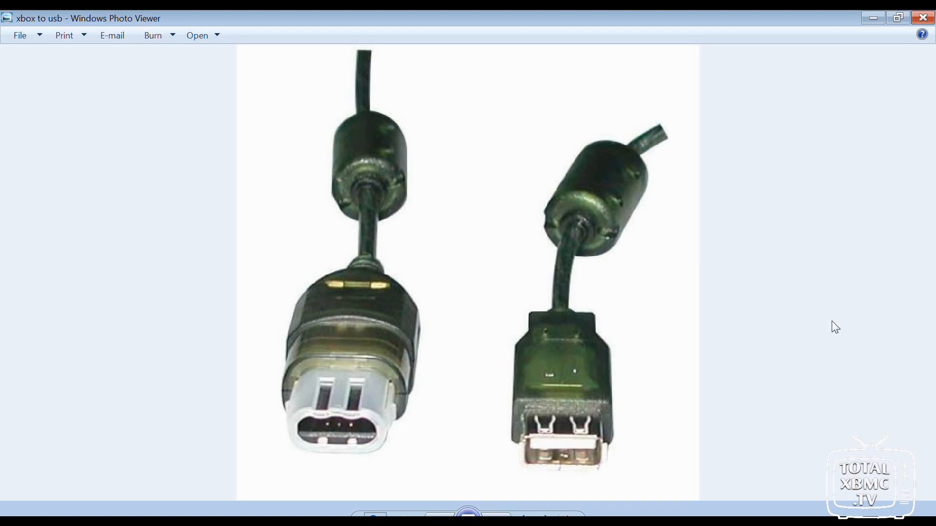
pyautogui.moveTo(831, 323)
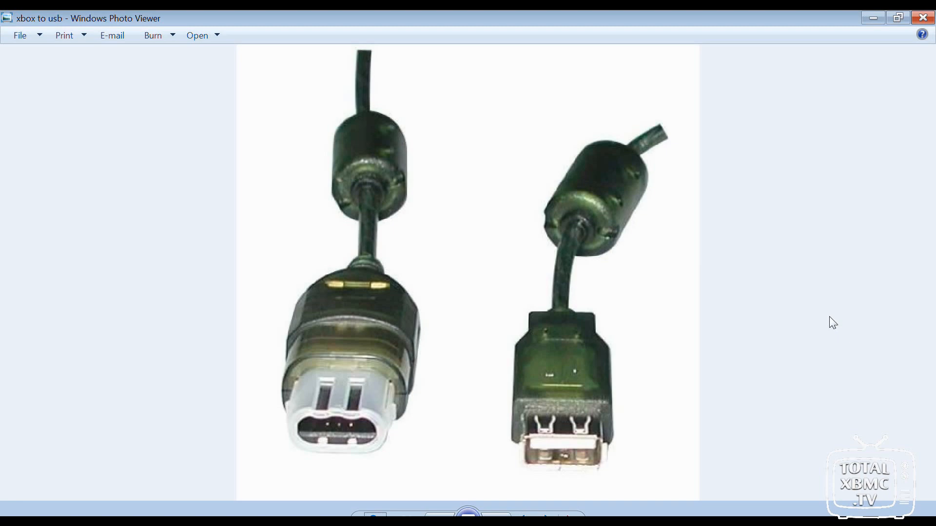
pyautogui.moveTo(751, 305)
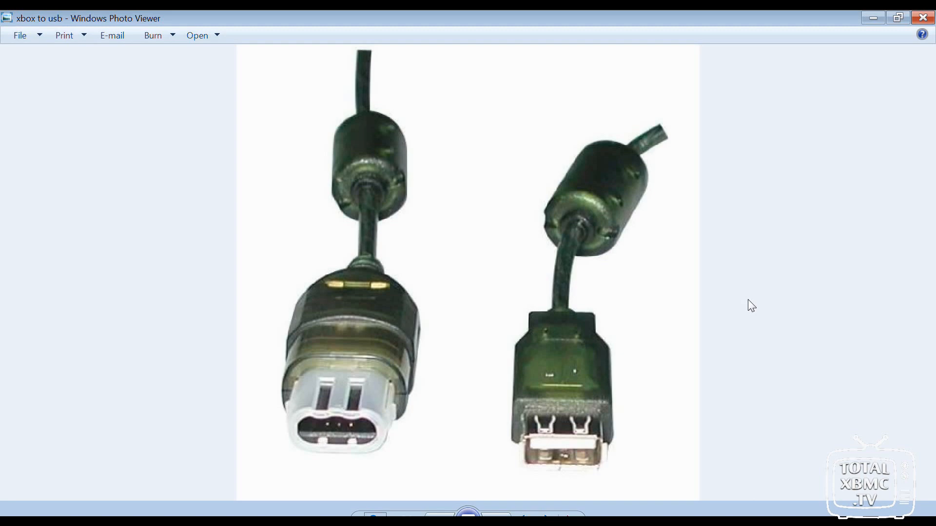
pyautogui.moveTo(399, 350)
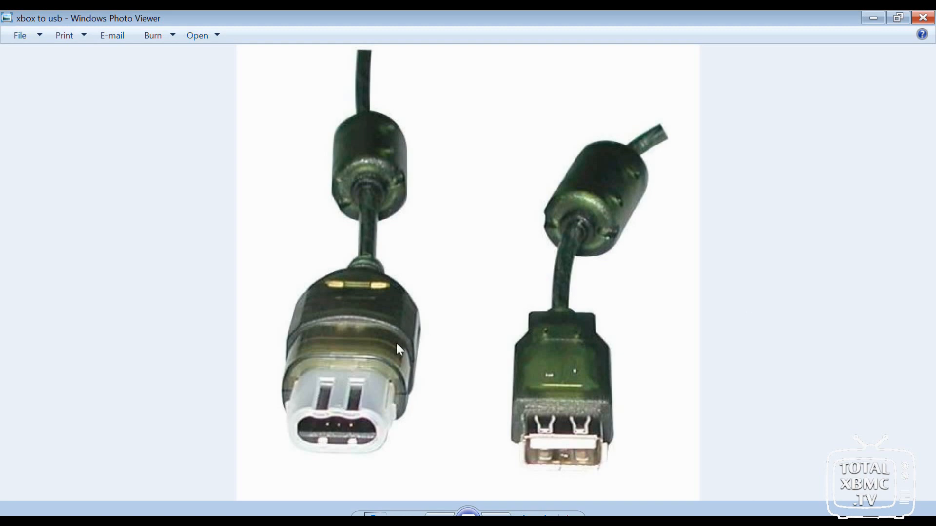
pyautogui.moveTo(581, 398)
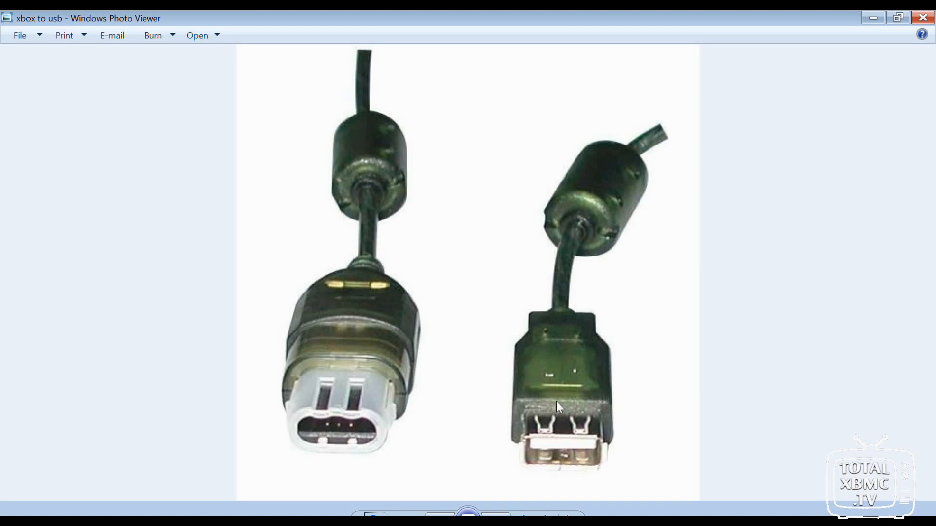
pyautogui.moveTo(772, 286)
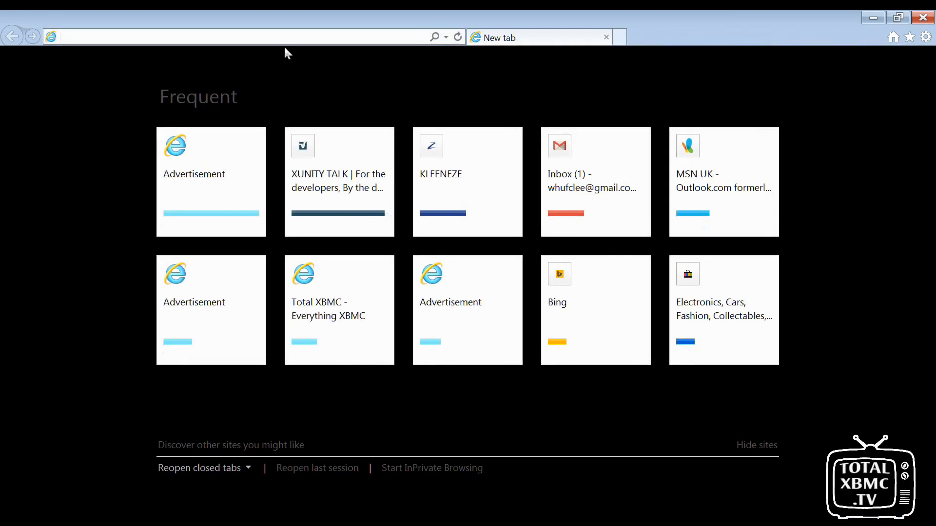
# - Go to theisozone.com and search the site for 'xplorer 360'
pyautogui.write('http://theisozone.com/')
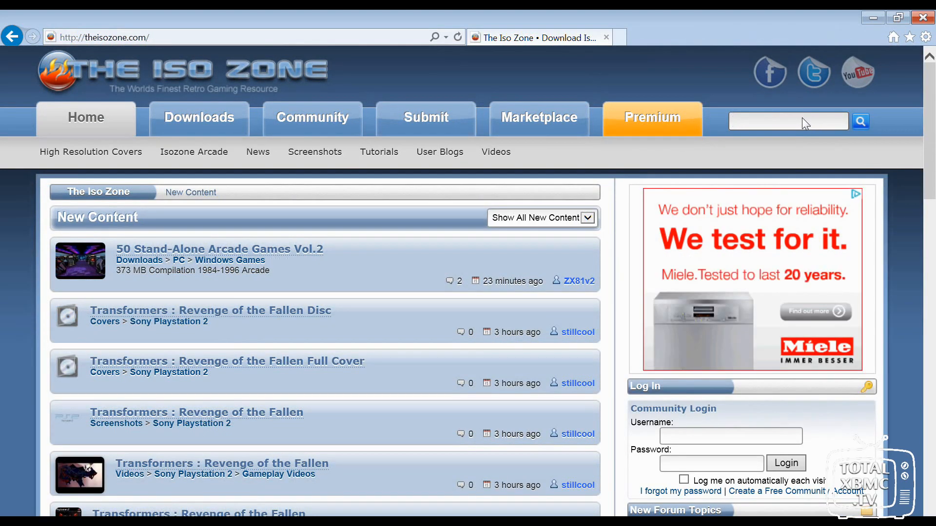
pyautogui.write('xplorer')
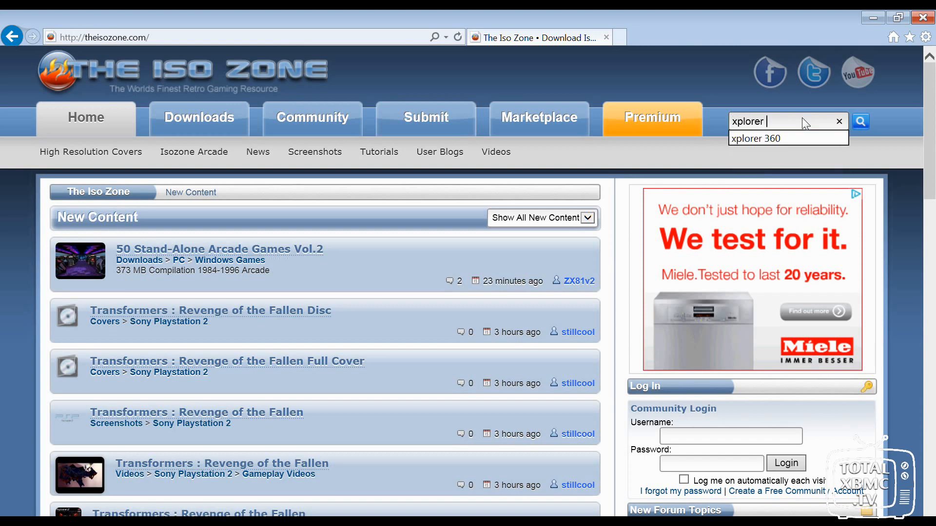
pyautogui.click(788, 137)
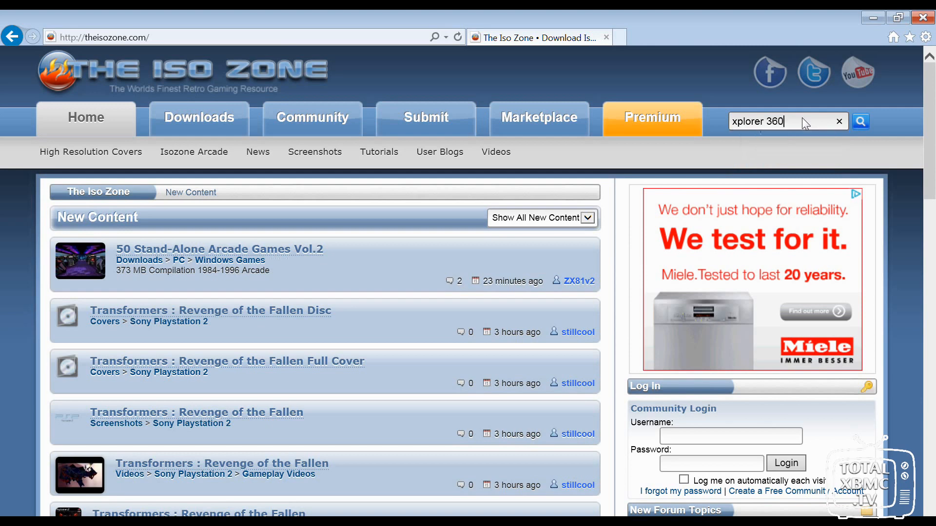
pyautogui.click(860, 121)
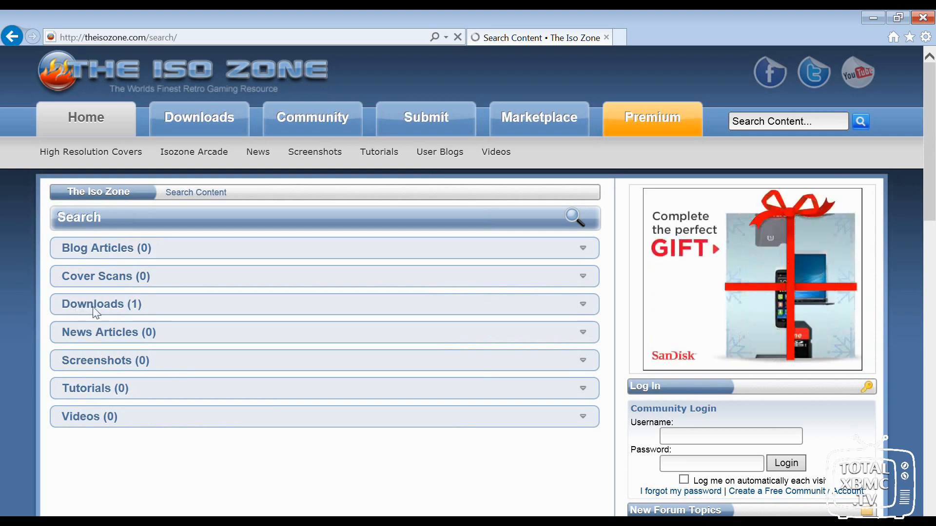
# - Expand the Downloads results and open the xplorer 360 download page
pyautogui.click(101, 304)
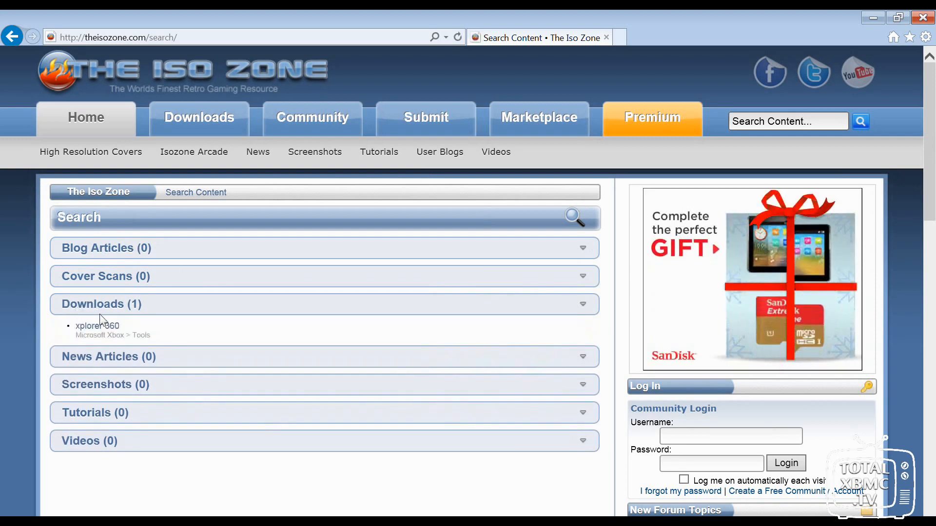
pyautogui.click(97, 326)
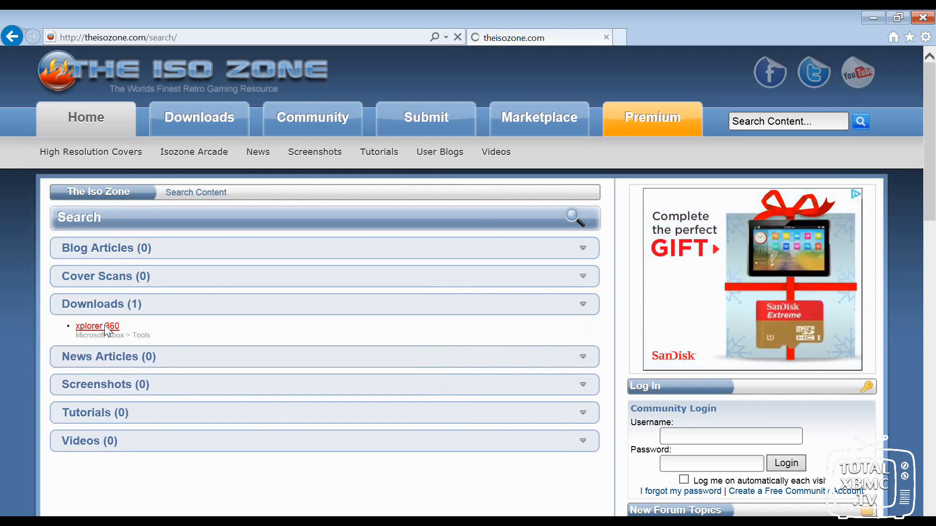
pyautogui.click(97, 326)
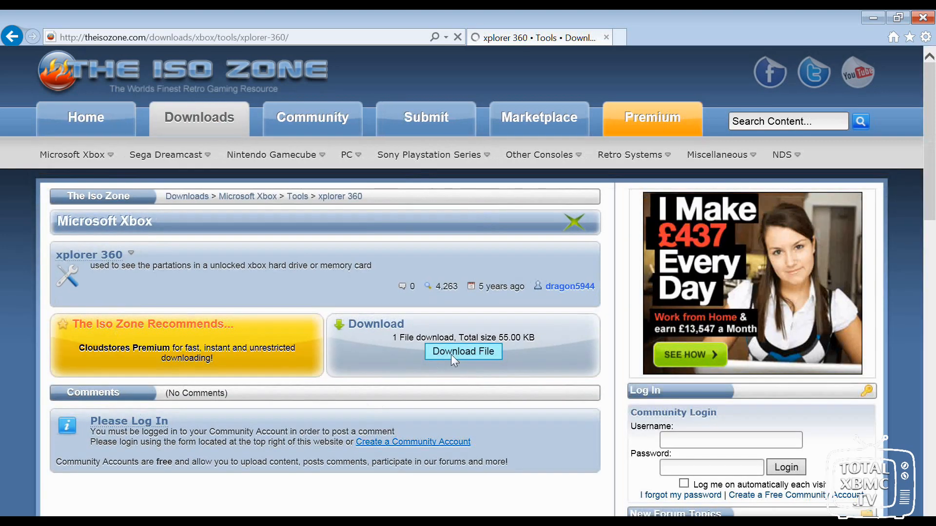
# - Download Xplorer360.rar via the CloudStores host page, save it, and close the host's tab
pyautogui.click(462, 351)
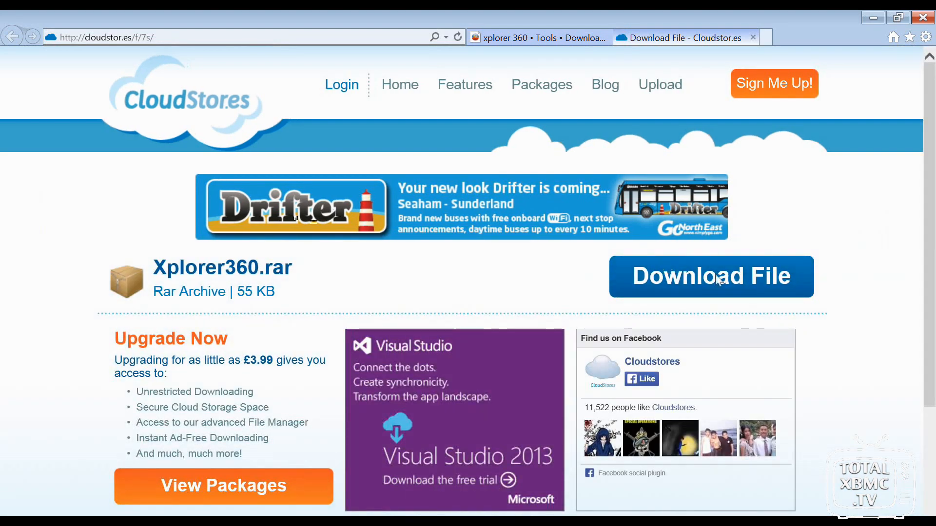
pyautogui.click(711, 275)
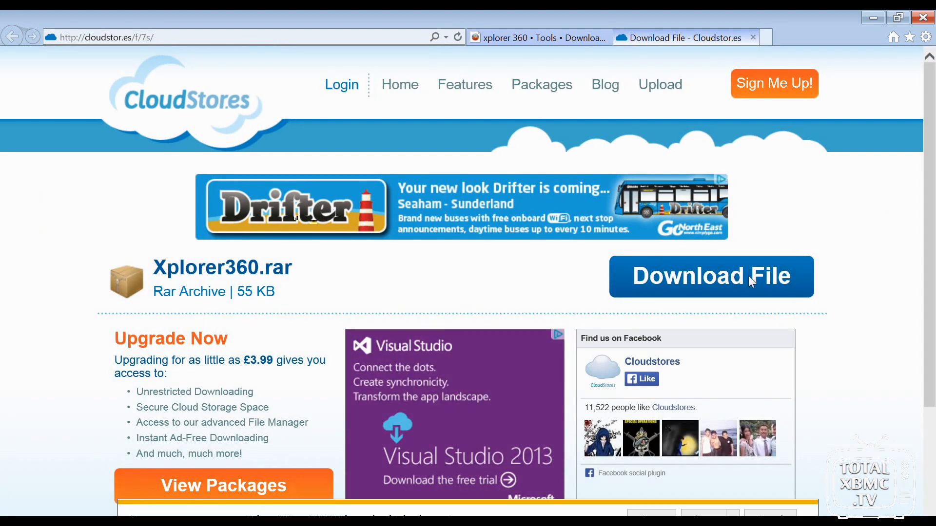
pyautogui.click(710, 276)
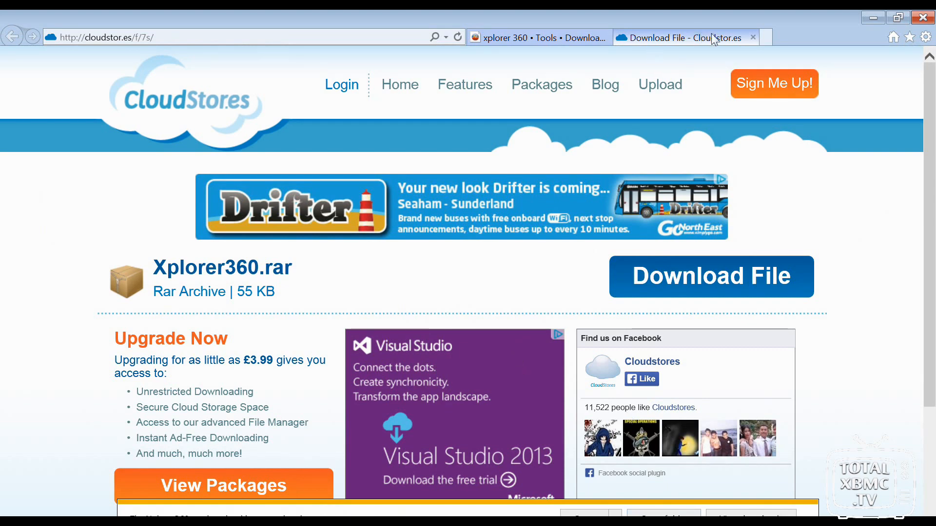
pyautogui.click(531, 38)
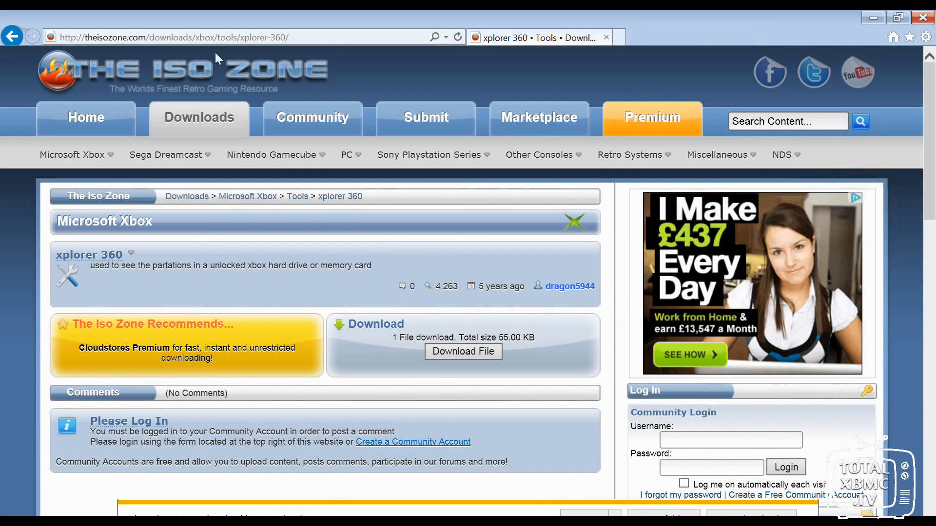
# - Go to whufclee.googlecode.com, browse its Downloads and open the Hexen Gamesaves.rar page
pyautogui.click(205, 37)
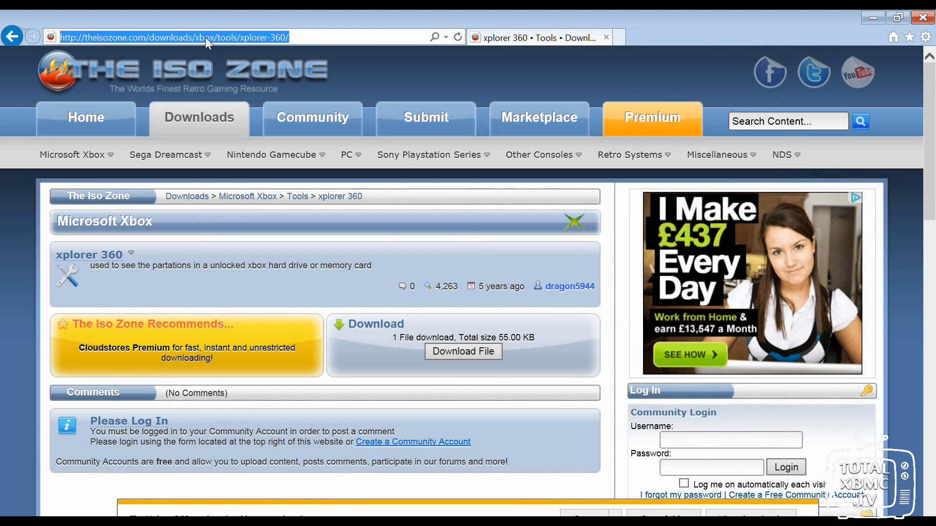
pyautogui.write('whufclee.googlecode.com/')
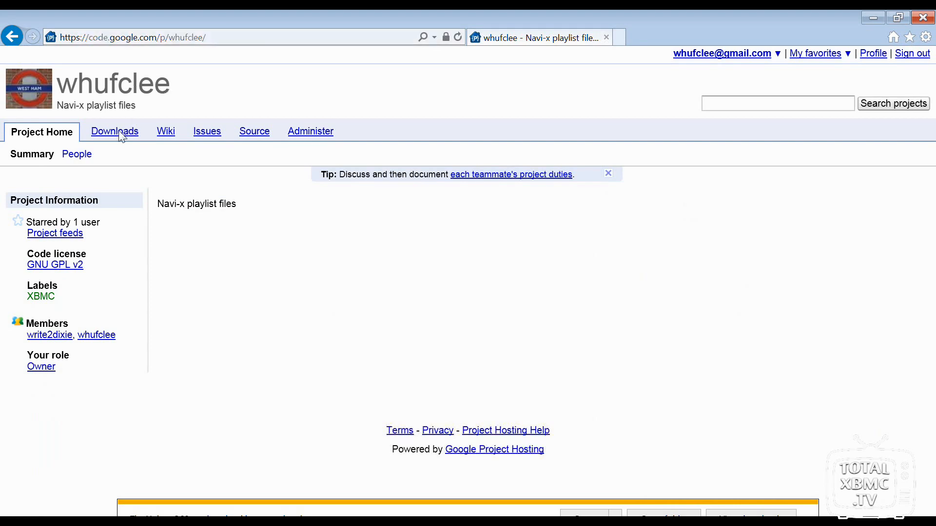
pyautogui.click(114, 132)
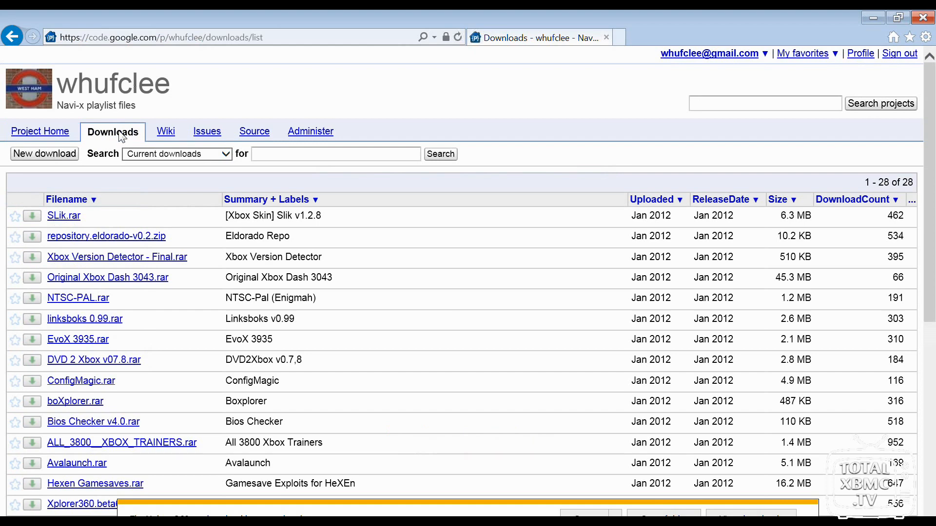
pyautogui.moveTo(220, 345)
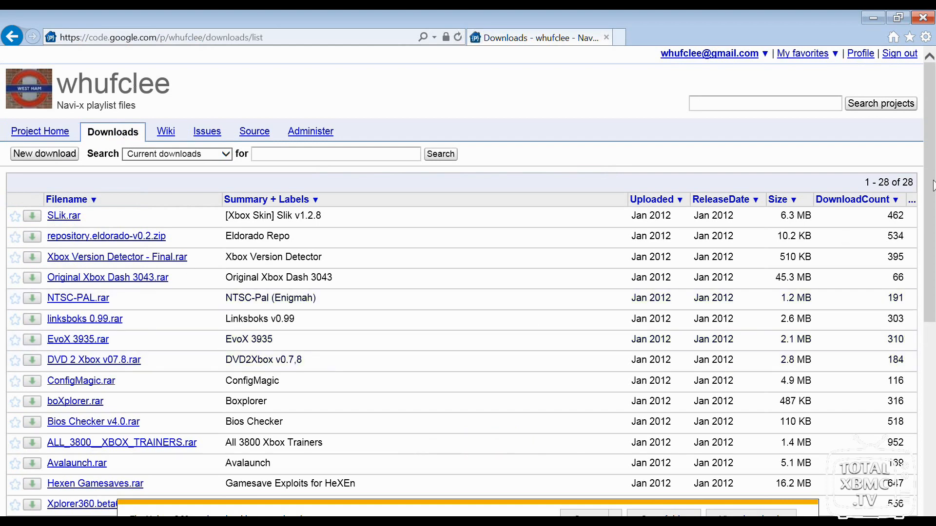
pyautogui.scroll(-3)
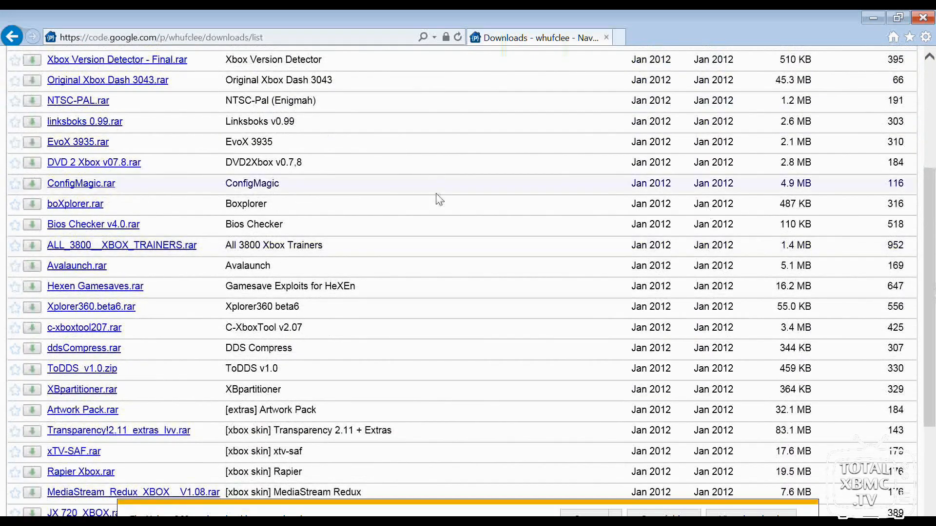
pyautogui.moveTo(151, 292)
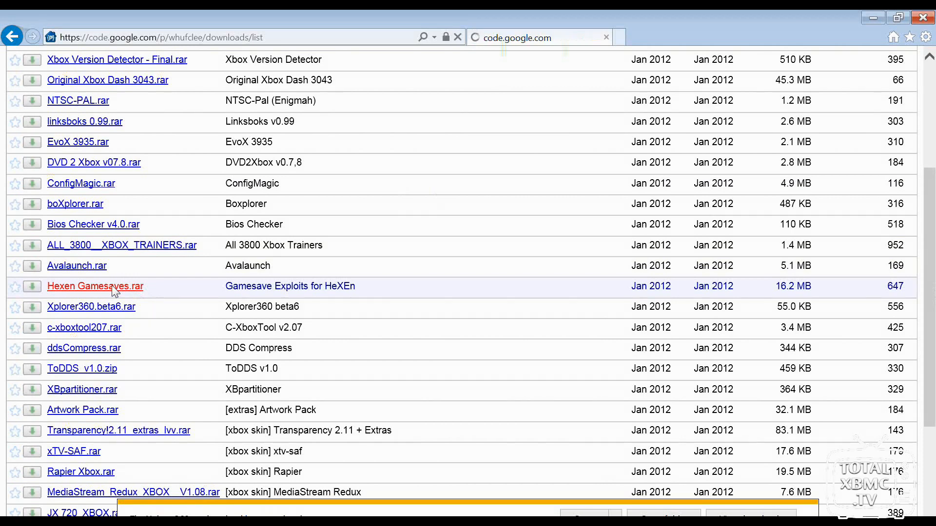
pyautogui.click(94, 286)
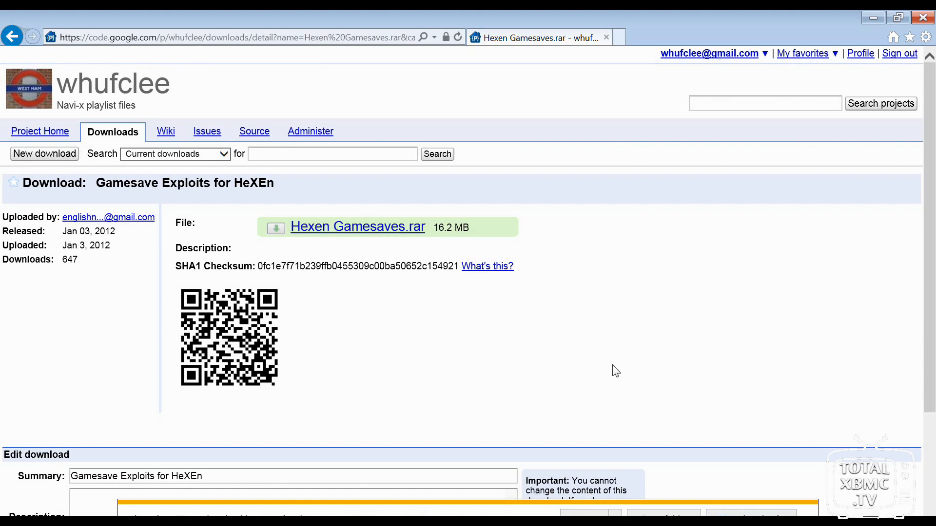
pyautogui.moveTo(469, 402)
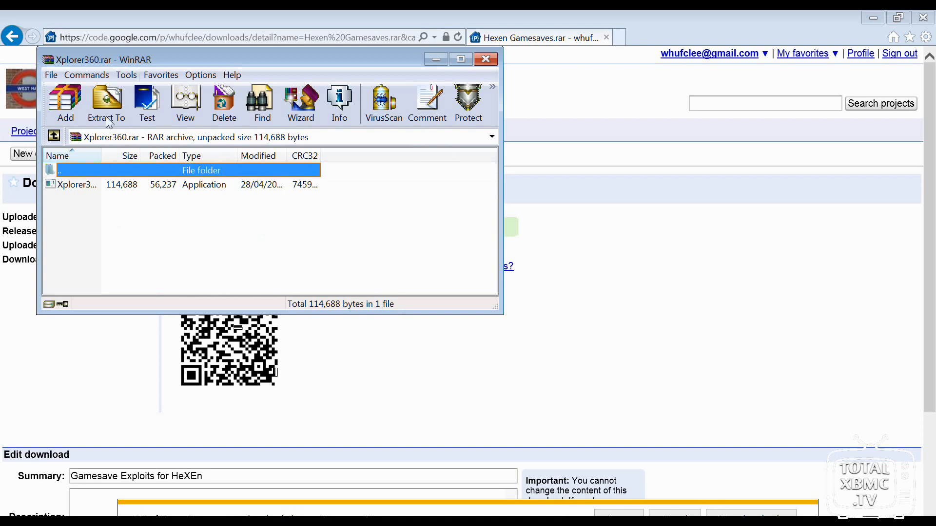
# - Extract Xplorer360.rar to the default destination and close the archive
pyautogui.click(106, 101)
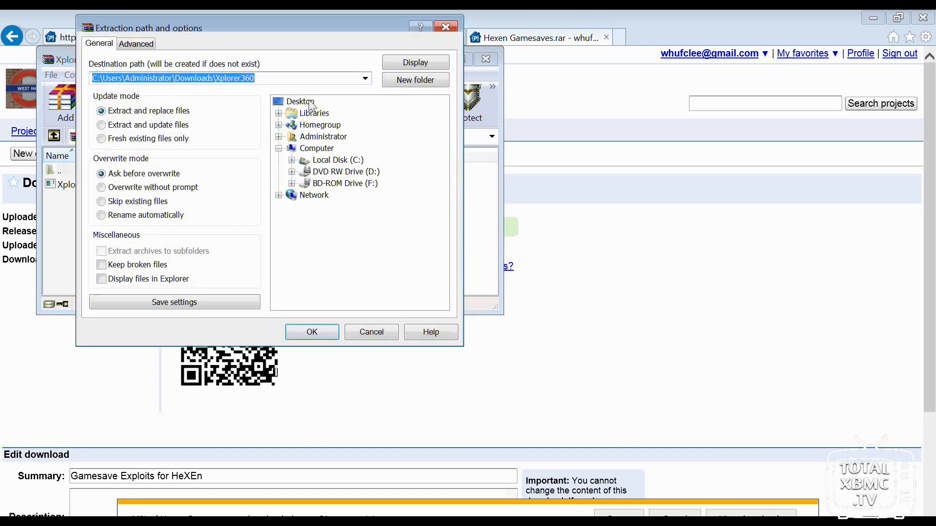
pyautogui.click(311, 332)
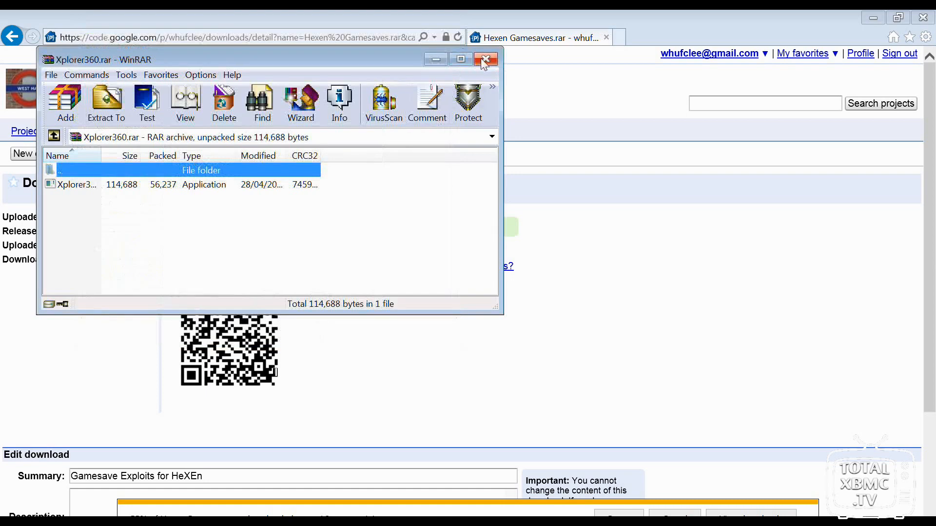
pyautogui.click(485, 60)
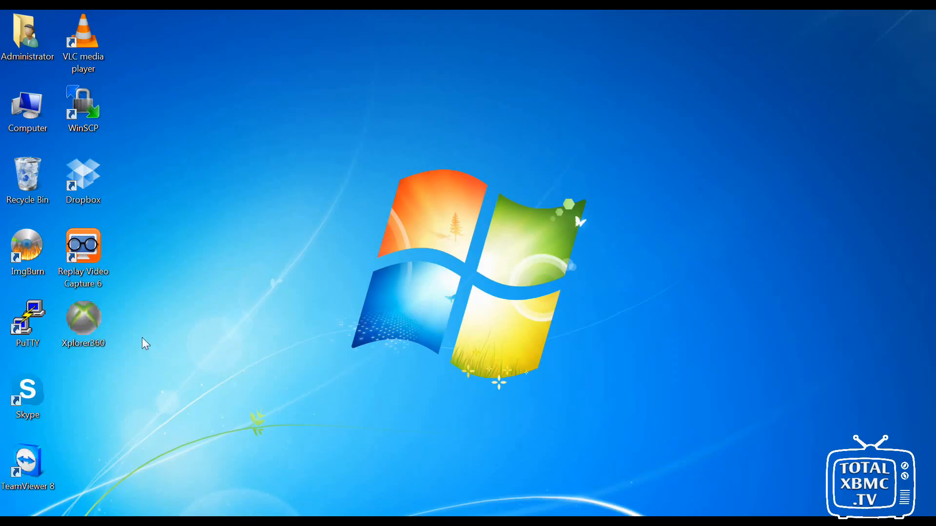
# - Launch Xplorer360 from the desktop, producing the MSVCR71.dll missing error
pyautogui.click(84, 313)
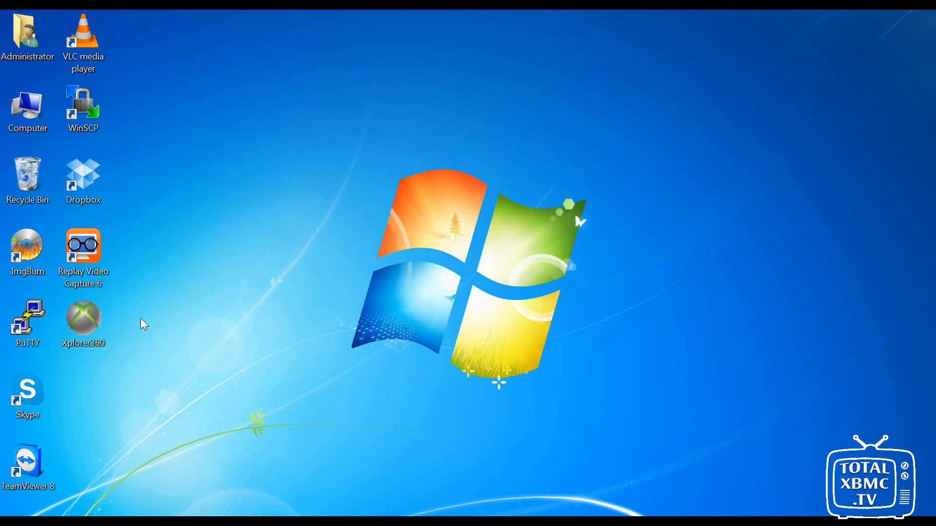
pyautogui.click(84, 325)
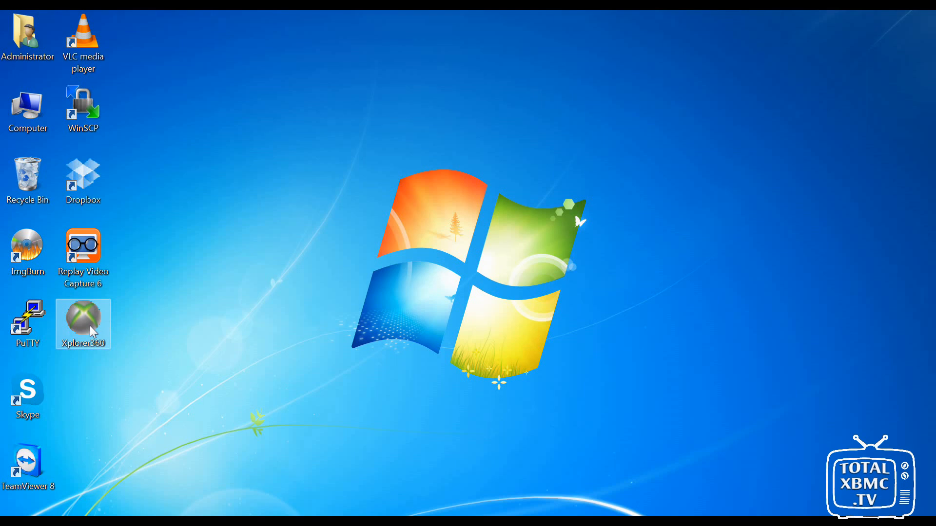
pyautogui.doubleClick(83, 324)
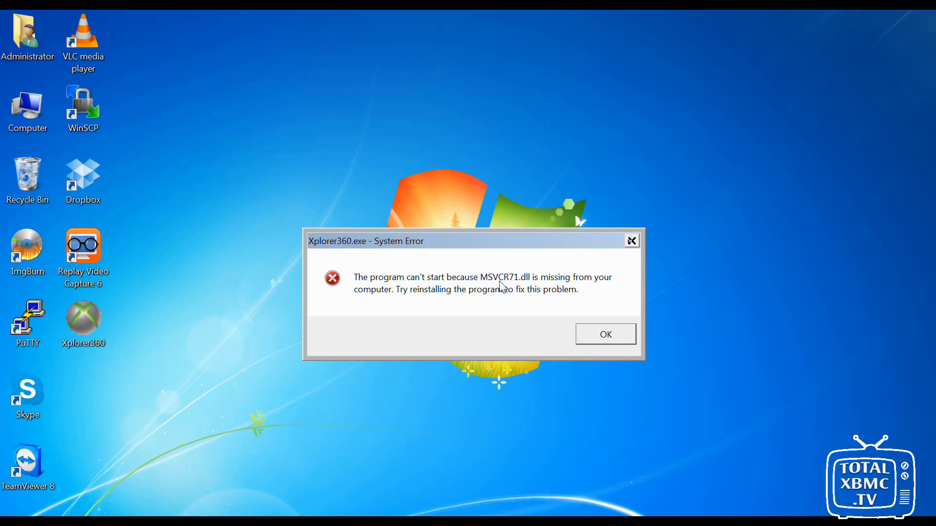
pyautogui.moveTo(529, 290)
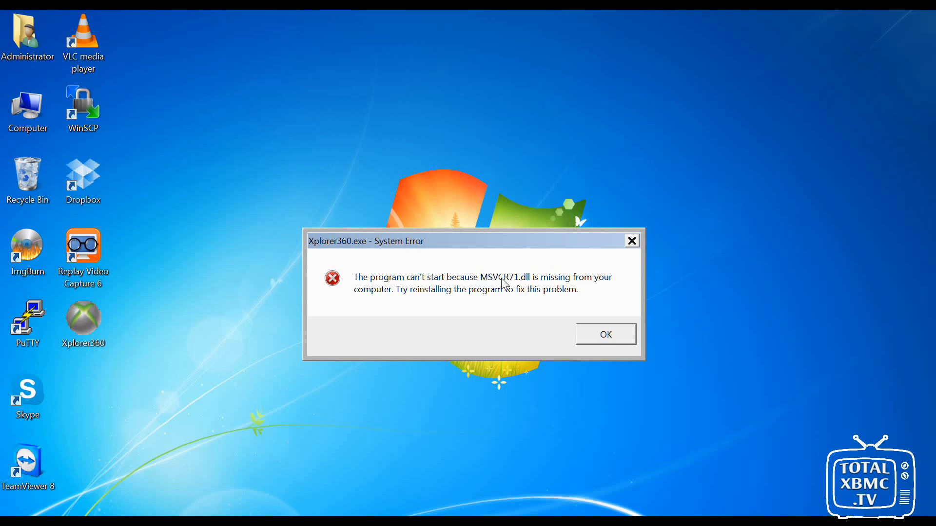
pyautogui.moveTo(532, 281)
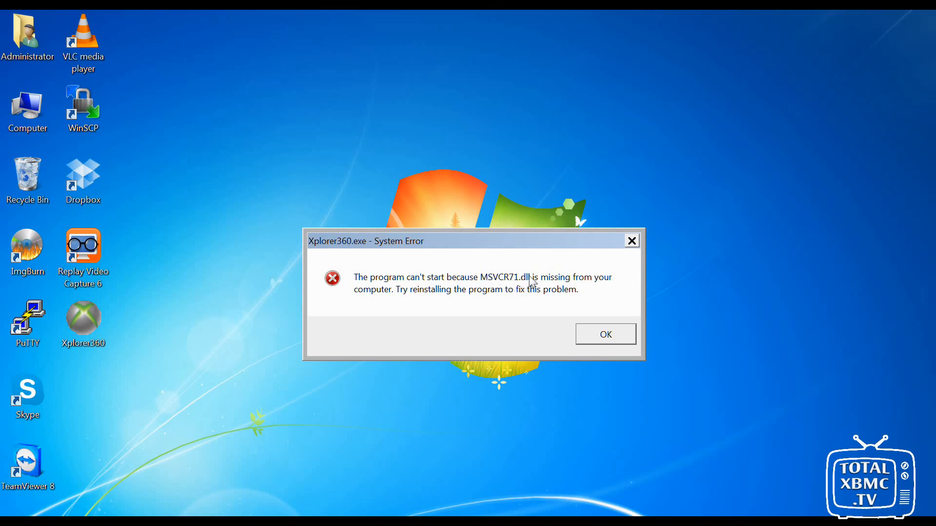
pyautogui.moveTo(514, 287)
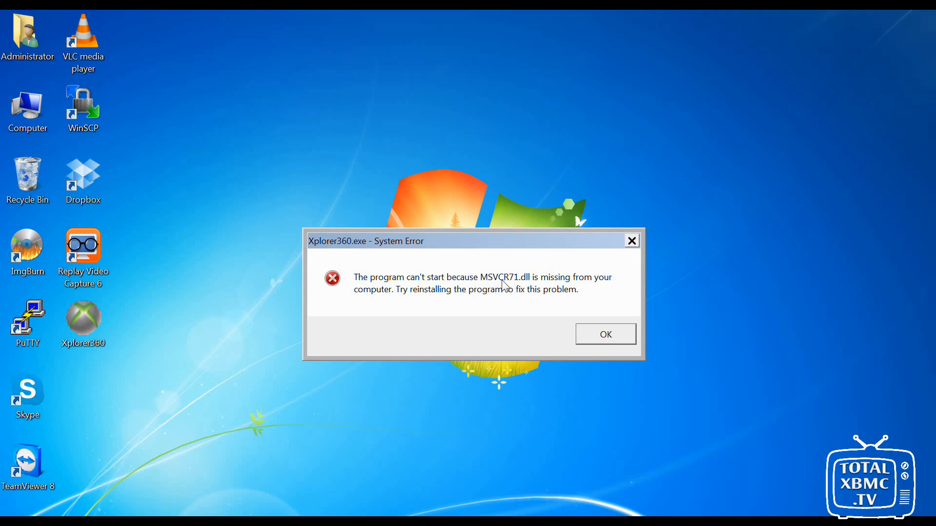
pyautogui.moveTo(449, 305)
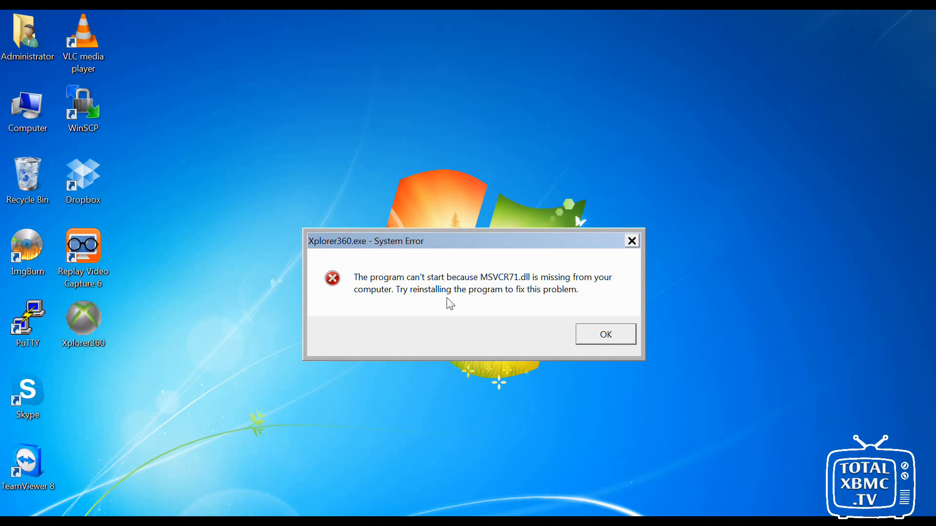
pyautogui.moveTo(270, 459)
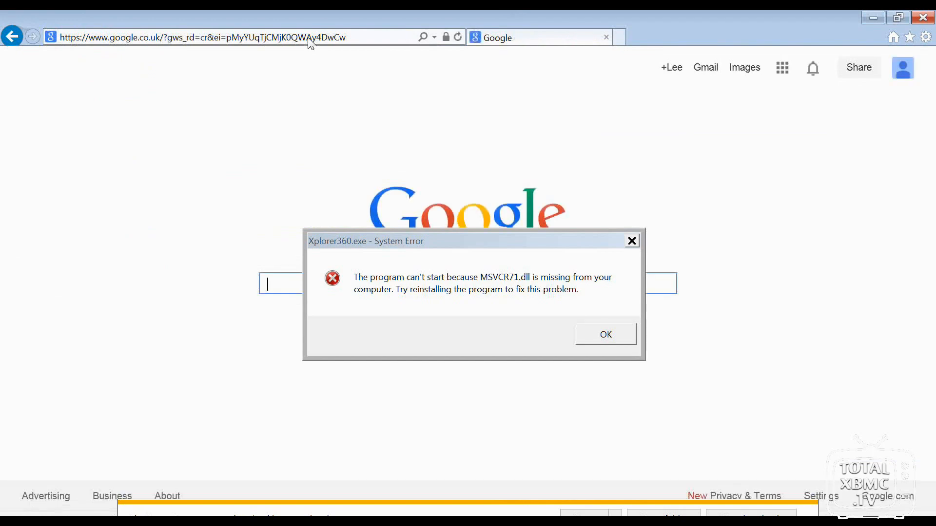
# - Dismiss the error and Google 'msvcr71.dll missing windows 7'
pyautogui.write('ms')
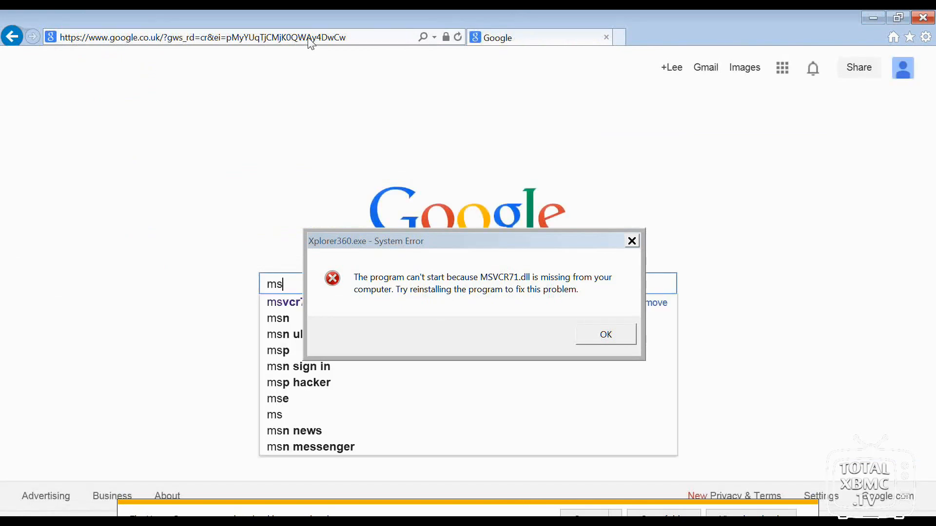
pyautogui.write('vcr')
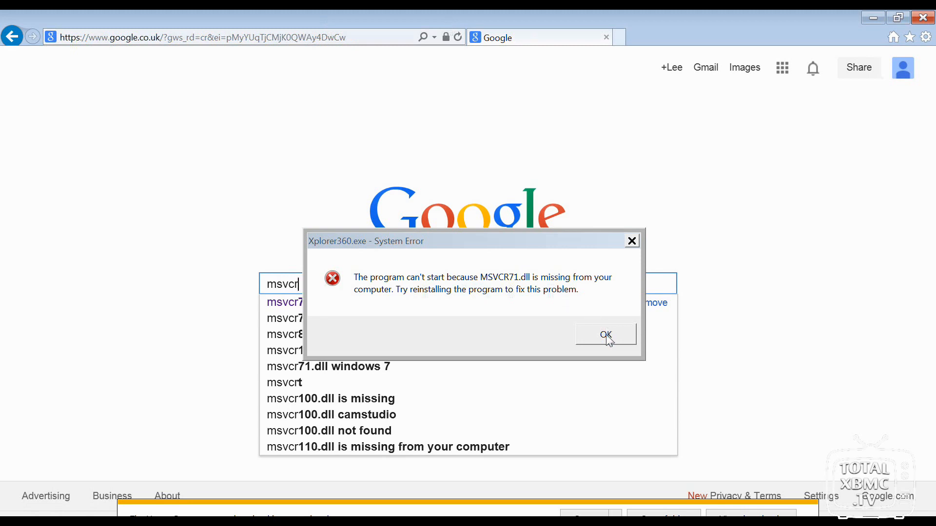
pyautogui.click(605, 333)
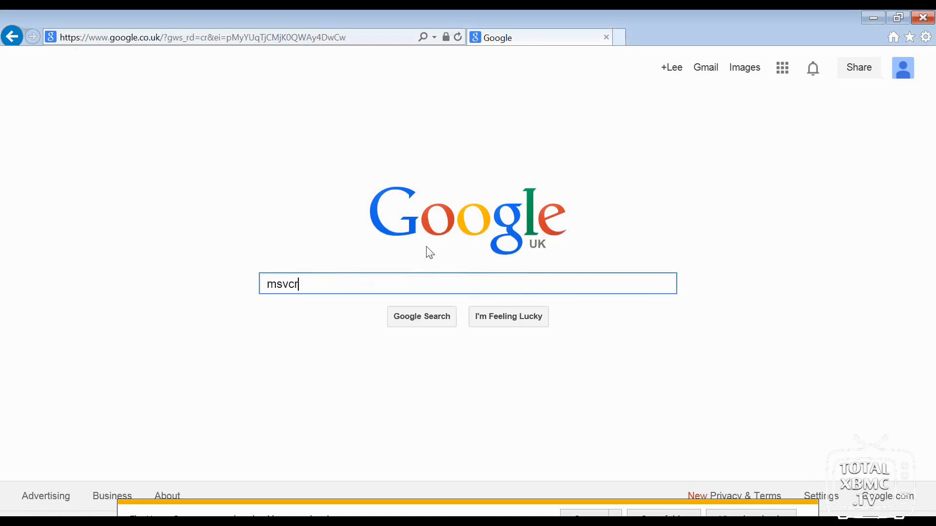
pyautogui.write('71.dll missing windows 7')
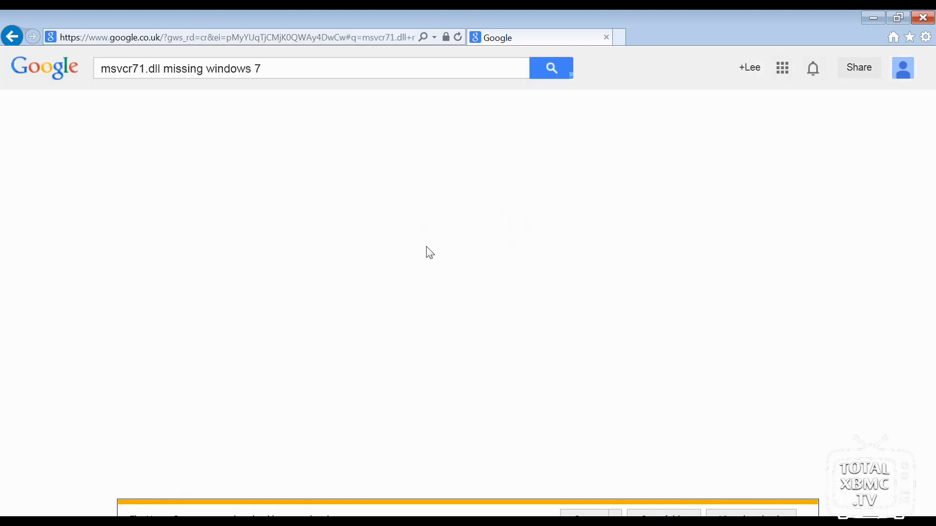
pyautogui.click(550, 68)
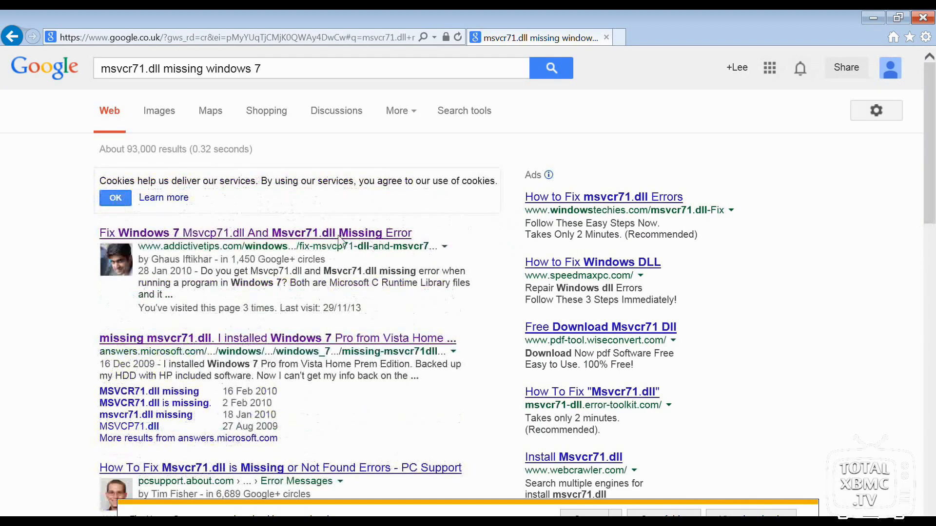
# - Open the addictivetips fix article and download the archive with both DLL files
pyautogui.click(255, 233)
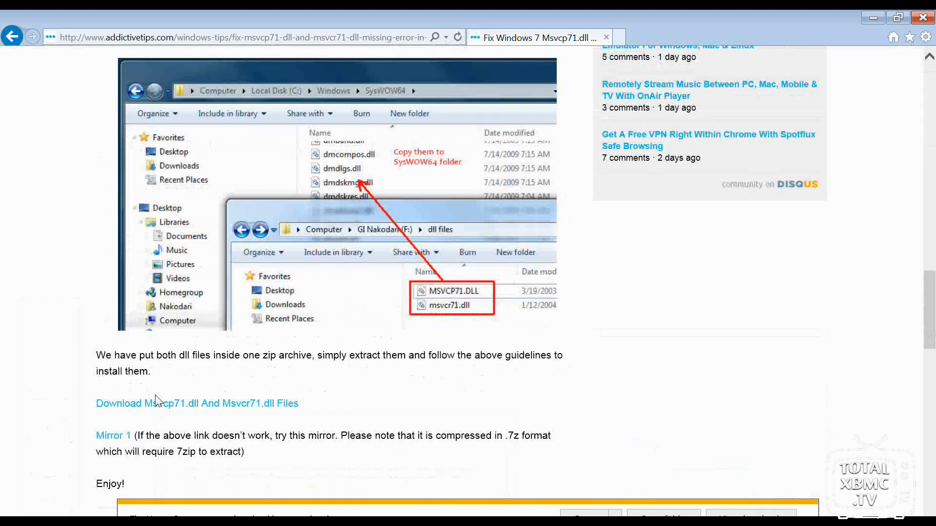
pyautogui.click(197, 404)
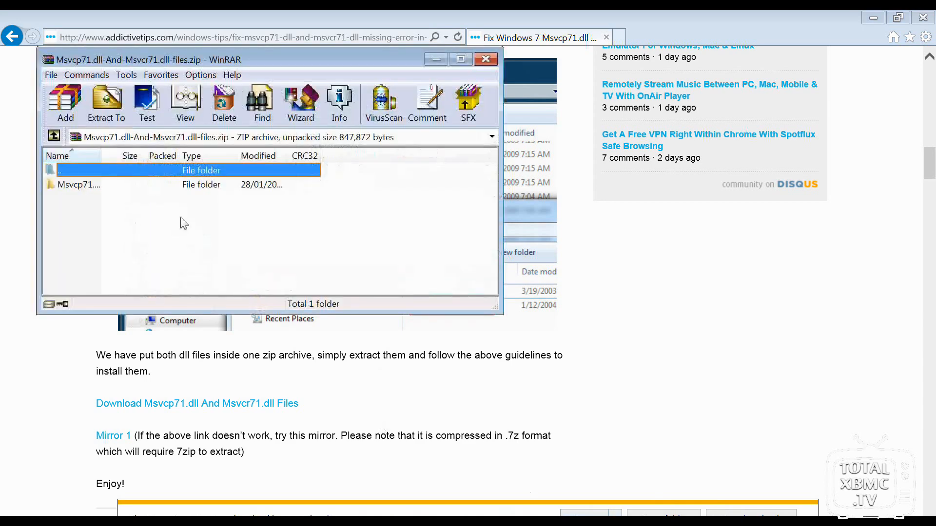
# - Extract the DLL files archive to the Desktop and close it
pyautogui.click(107, 104)
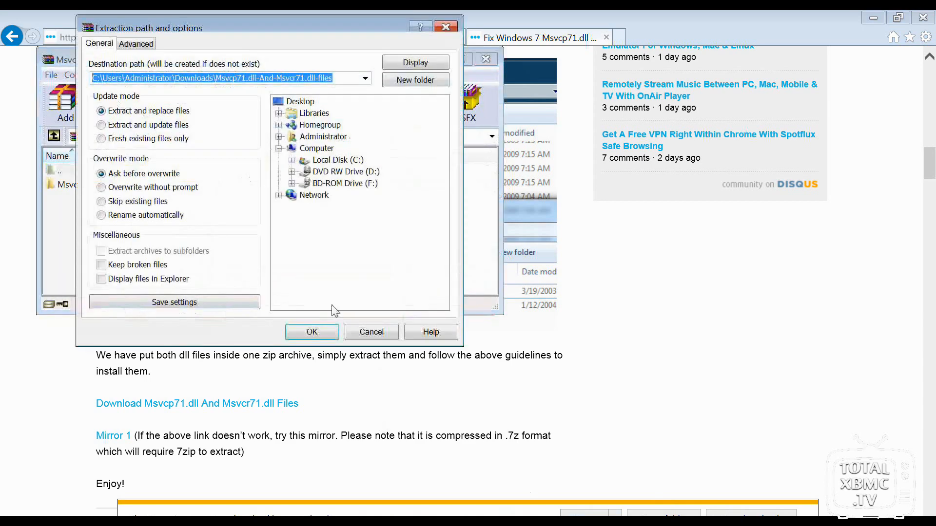
pyautogui.click(300, 100)
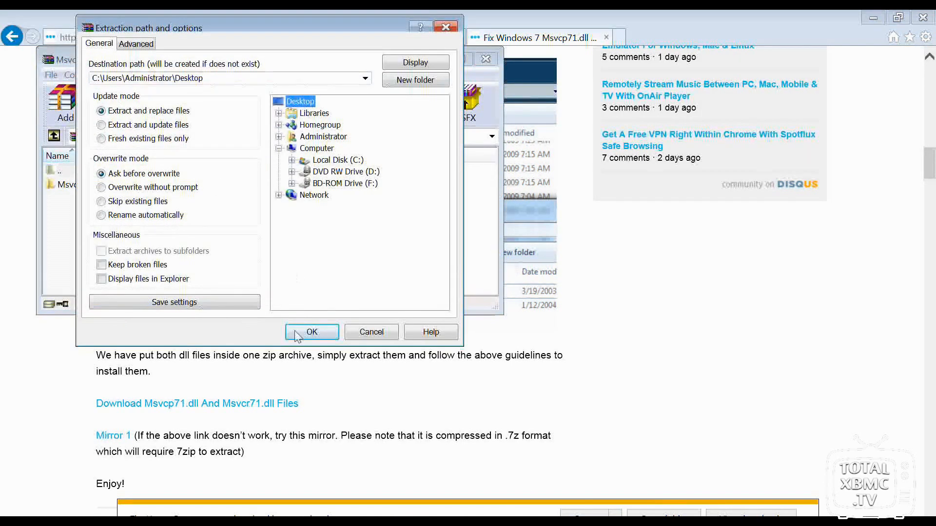
pyautogui.click(312, 332)
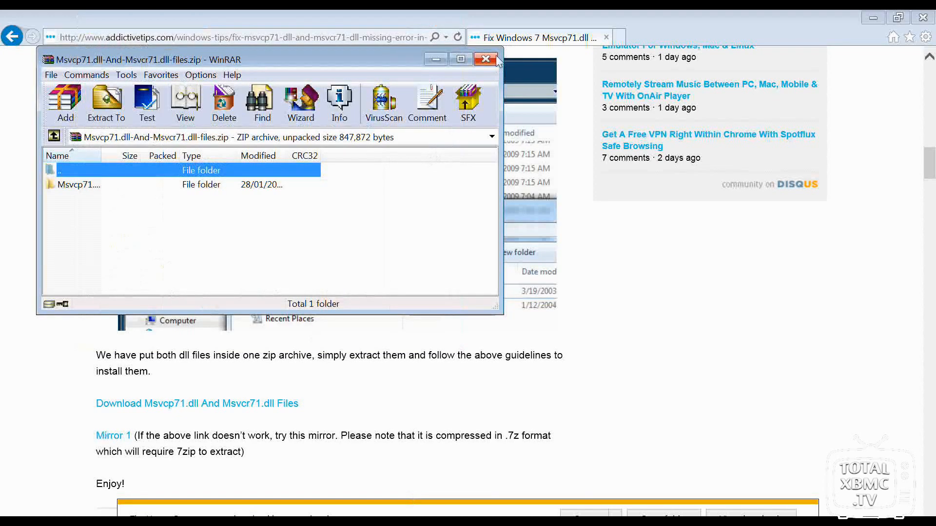
pyautogui.click(484, 58)
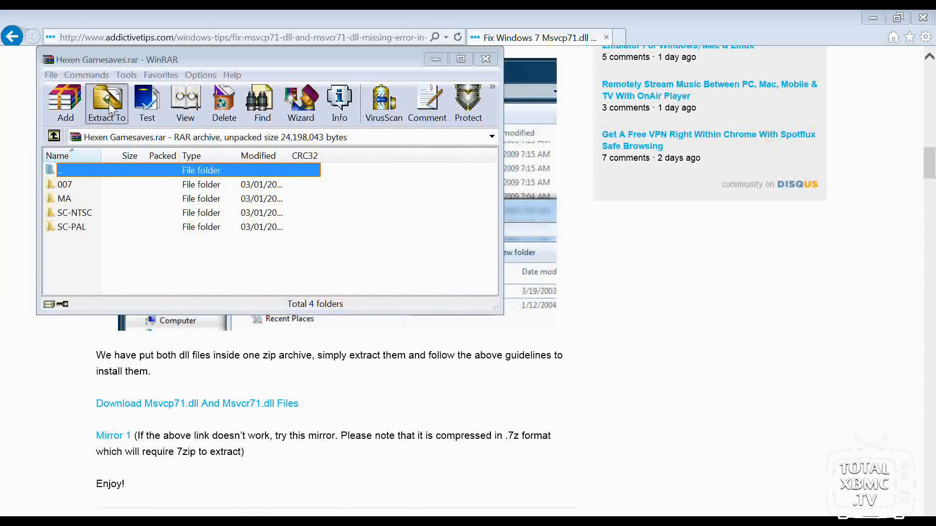
# - Extract Hexen Gamesaves.rar to the Desktop, adding 007, MA, SC-NTSC and SC-PAL folders
pyautogui.click(105, 103)
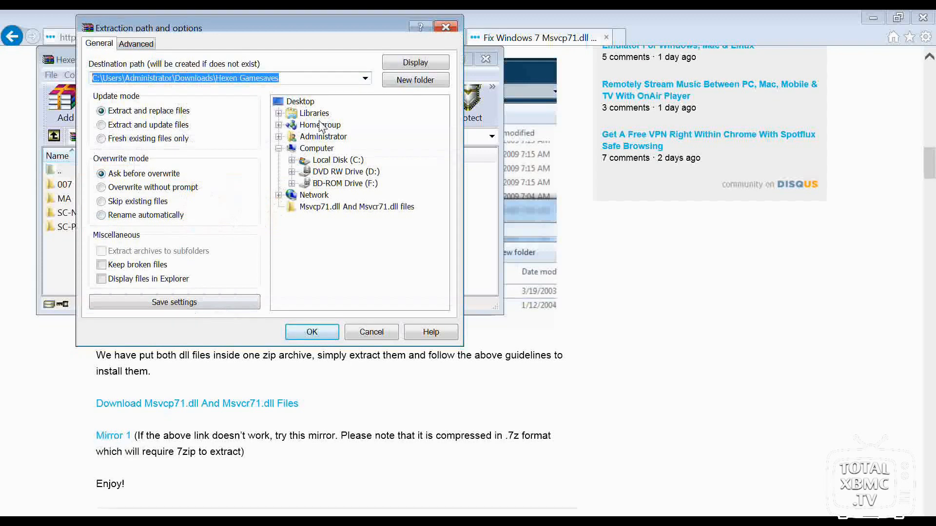
pyautogui.click(300, 100)
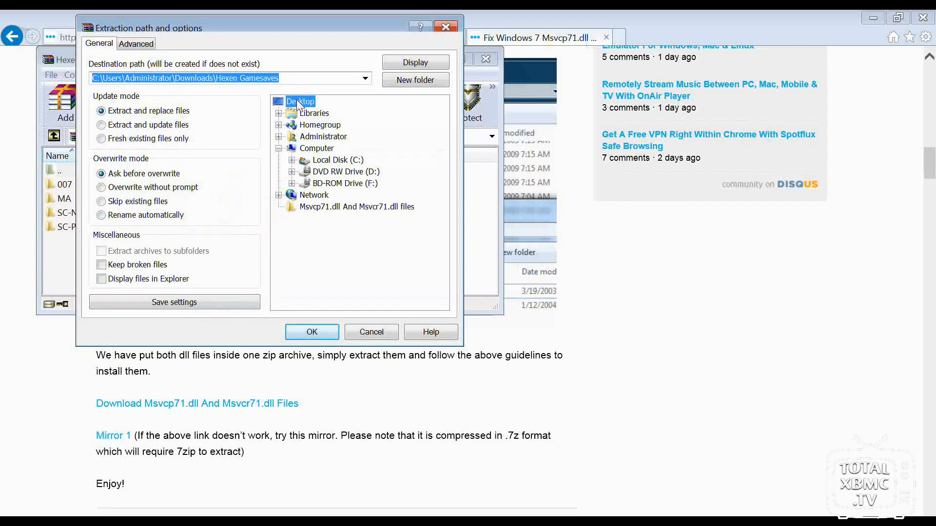
pyautogui.click(311, 332)
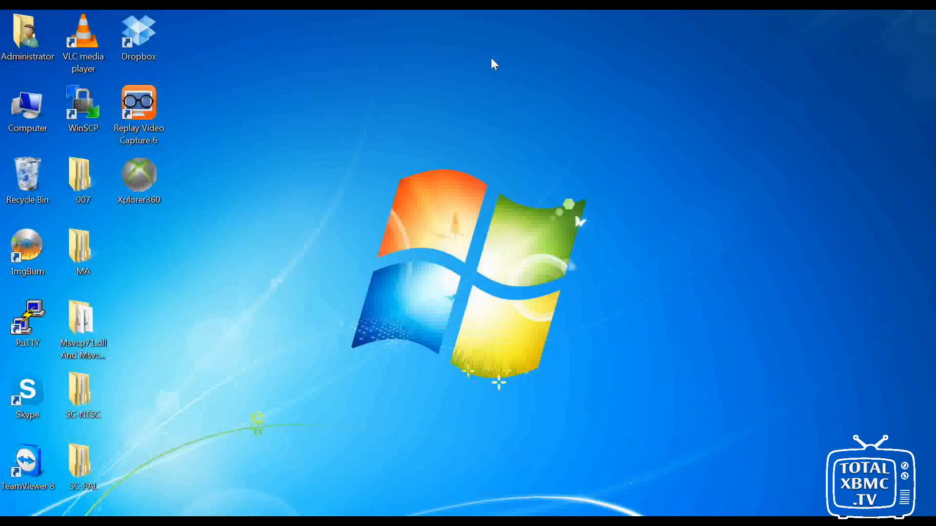
pyautogui.moveTo(145, 323)
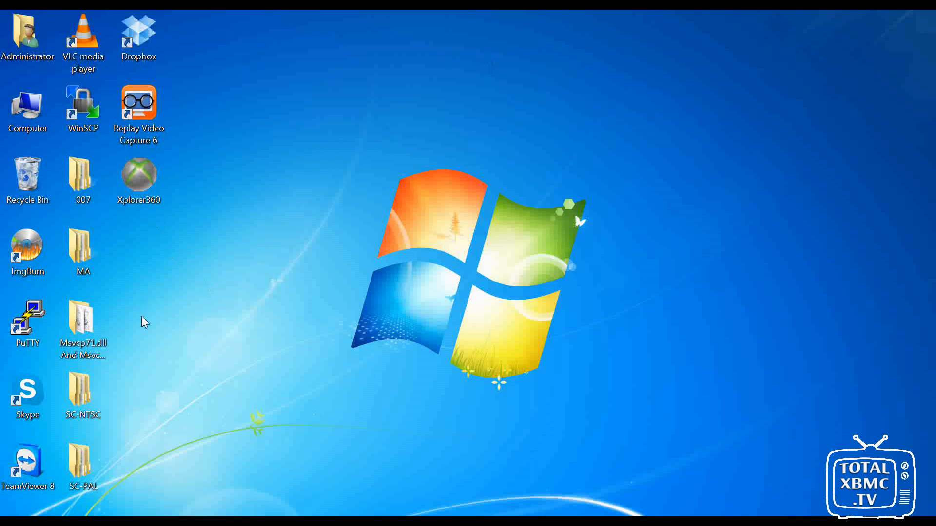
# - Copy both DLL files from the extracted folder on the desktop
pyautogui.doubleClick(82, 320)
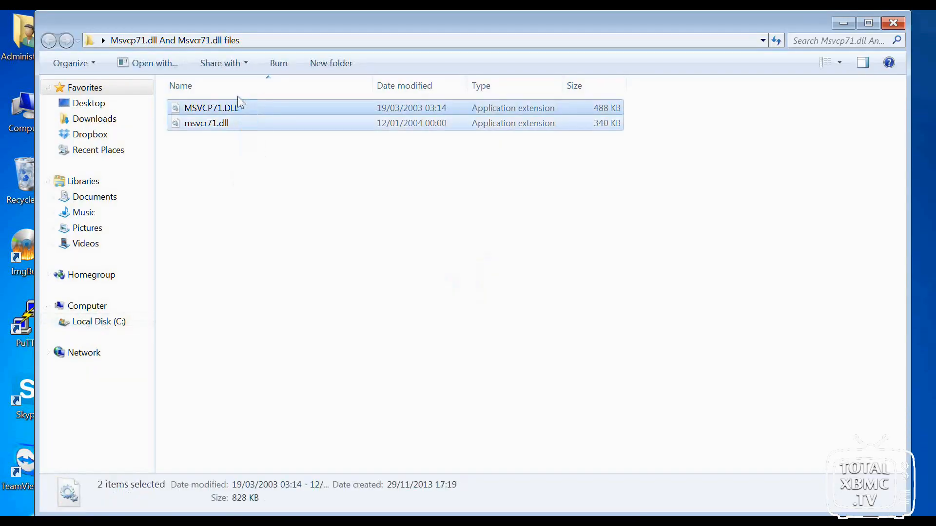
pyautogui.rightClick(211, 107)
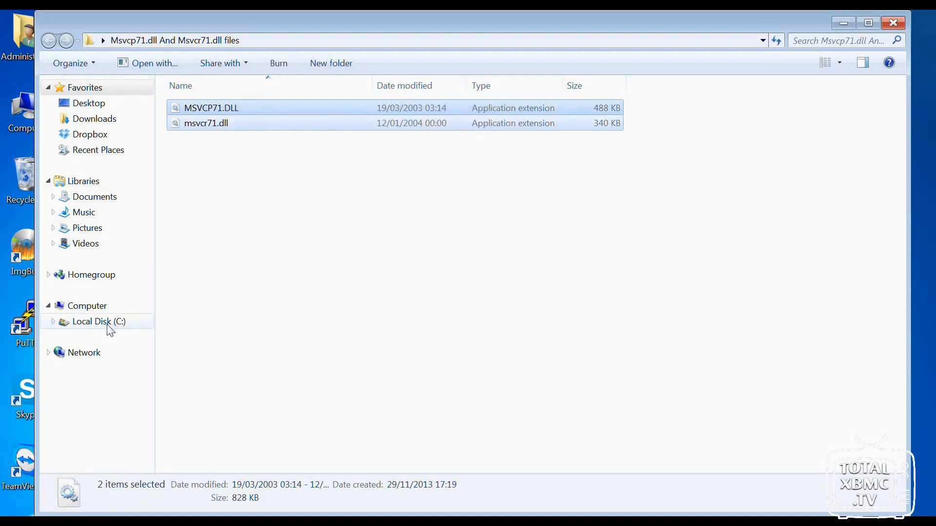
# - Paste the copied DLL files into C:\Windows\SysWOW64
pyautogui.click(98, 320)
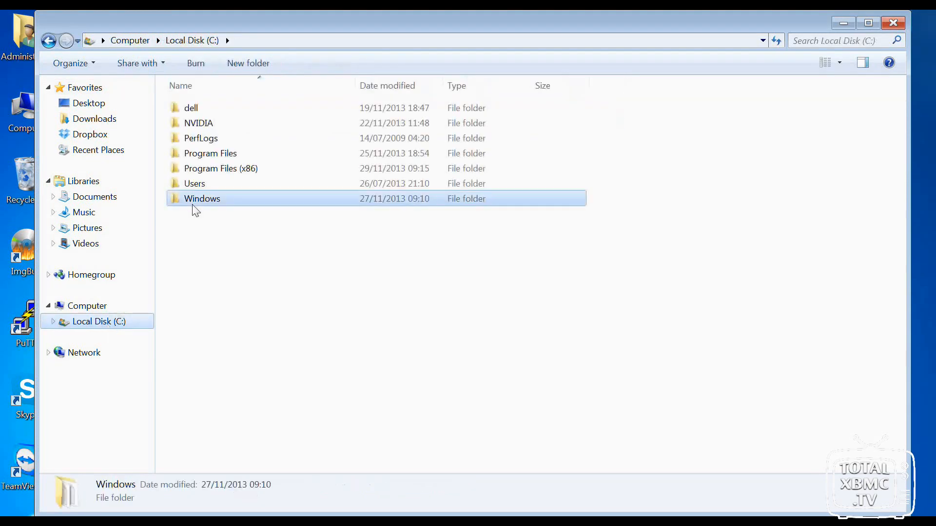
pyautogui.doubleClick(201, 198)
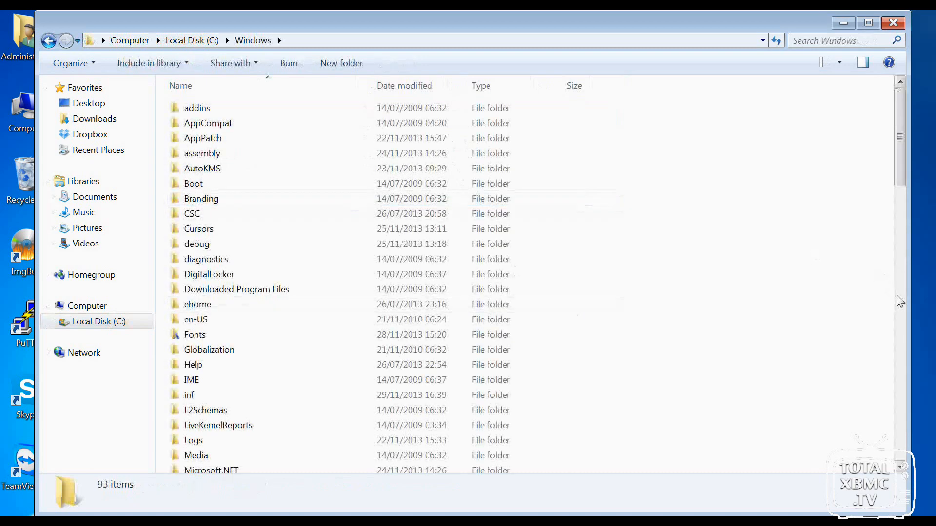
pyautogui.scroll(-3)
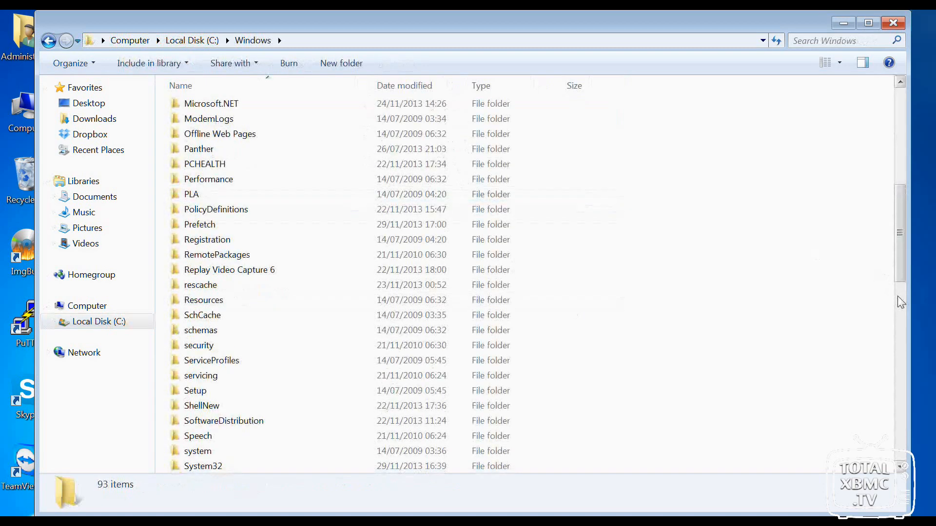
pyautogui.scroll(-3)
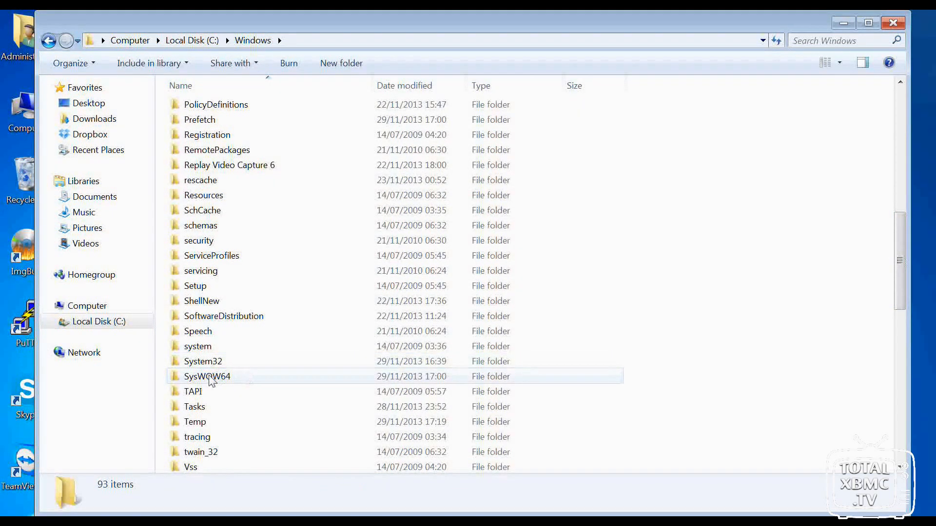
pyautogui.doubleClick(207, 377)
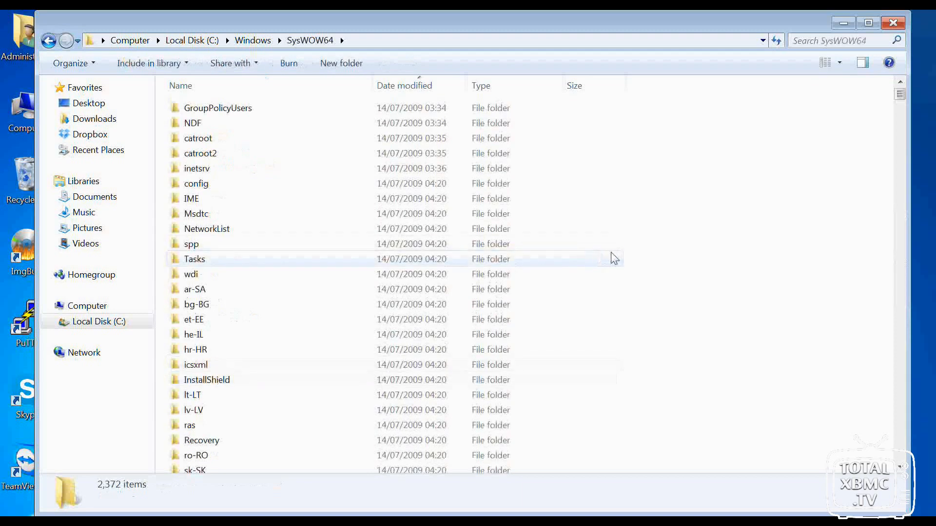
pyautogui.rightClick(613, 257)
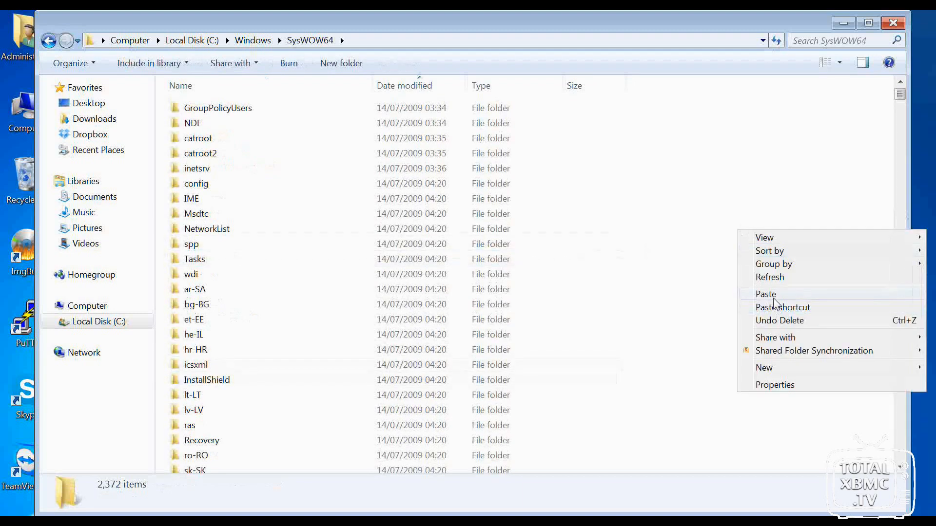
pyautogui.click(766, 294)
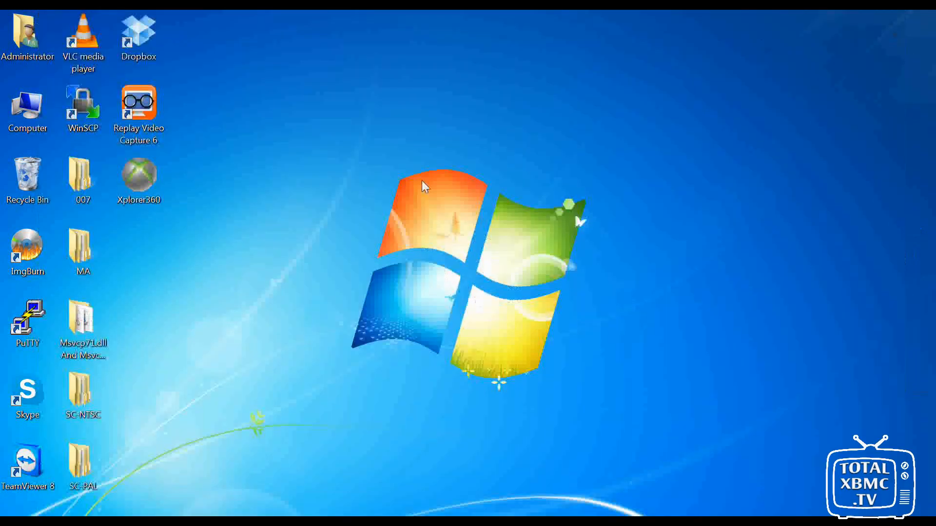
# - Launch Xplorer360 from the desktop, now opening without a DLL error
pyautogui.click(139, 178)
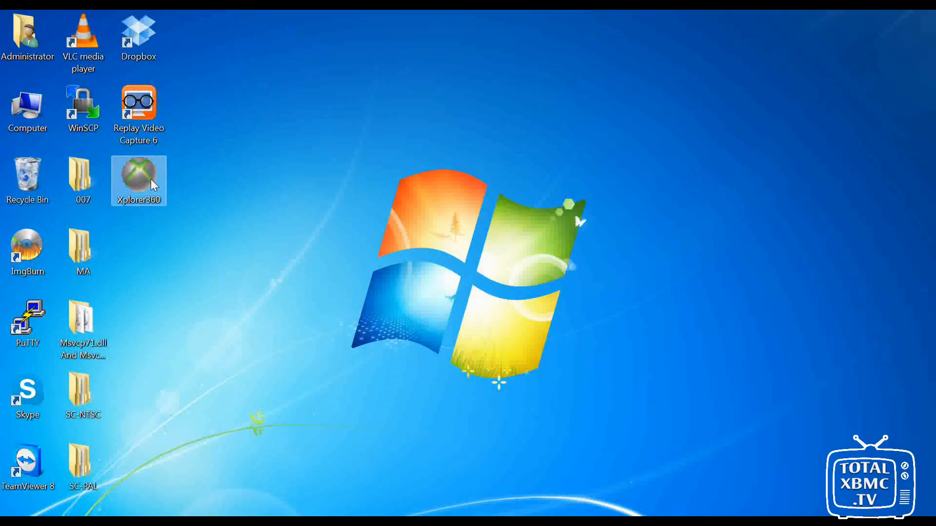
pyautogui.doubleClick(139, 176)
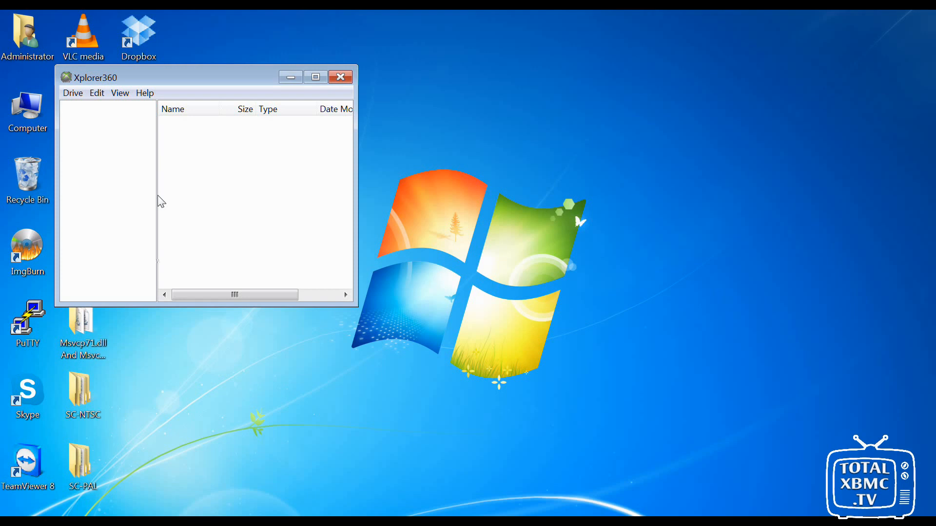
pyautogui.moveTo(257, 259)
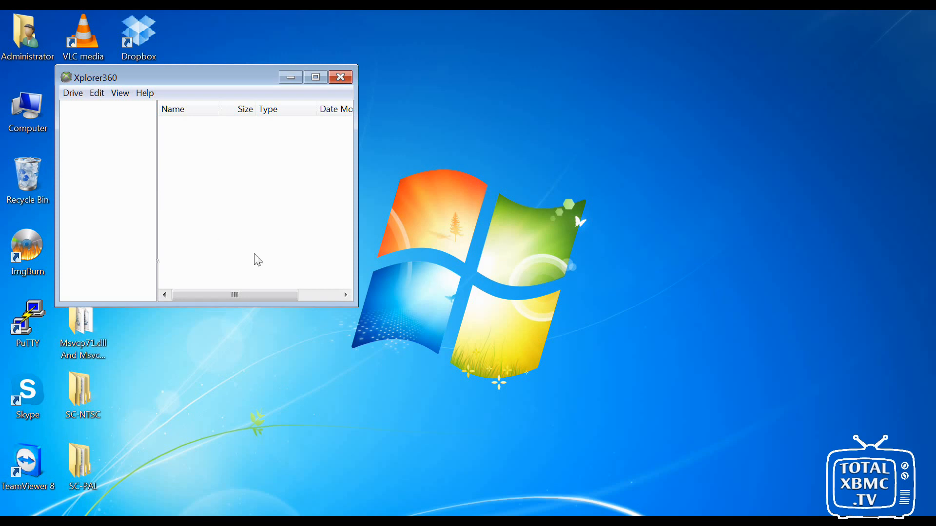
pyautogui.moveTo(474, 467)
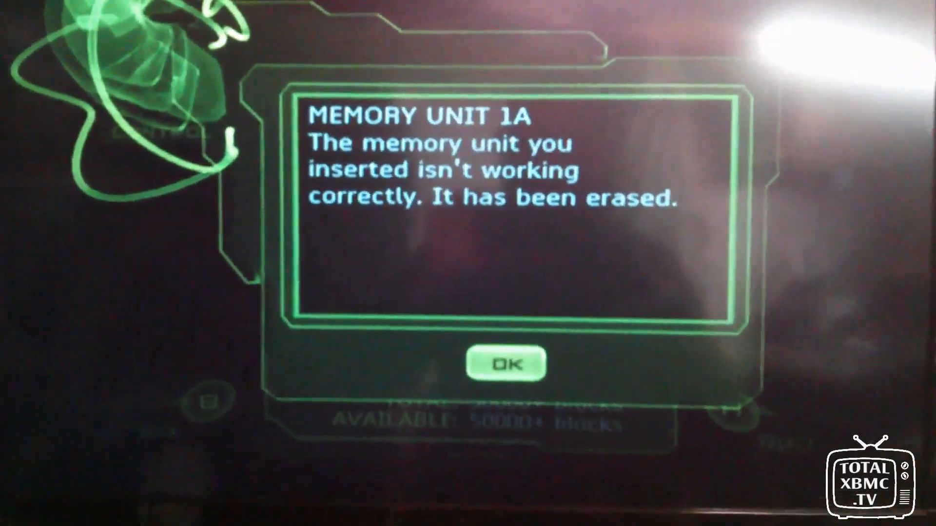
# - Acknowledge the Xbox dashboard's Memory Unit 1A erased message
pyautogui.click(506, 364)
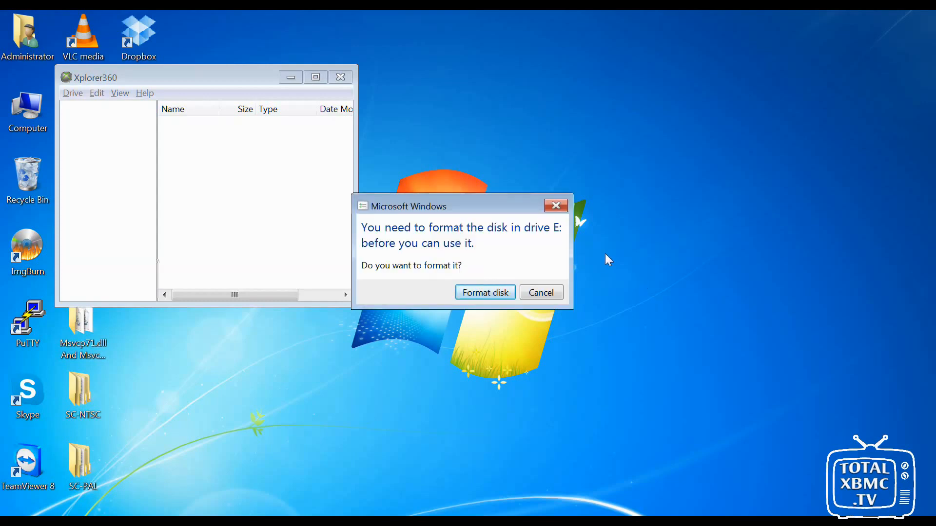
pyautogui.moveTo(572, 247)
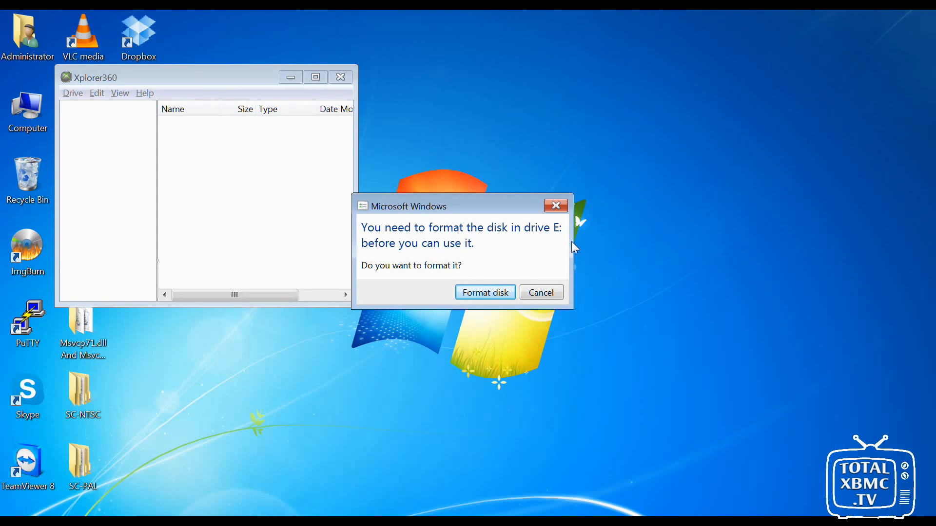
pyautogui.moveTo(571, 263)
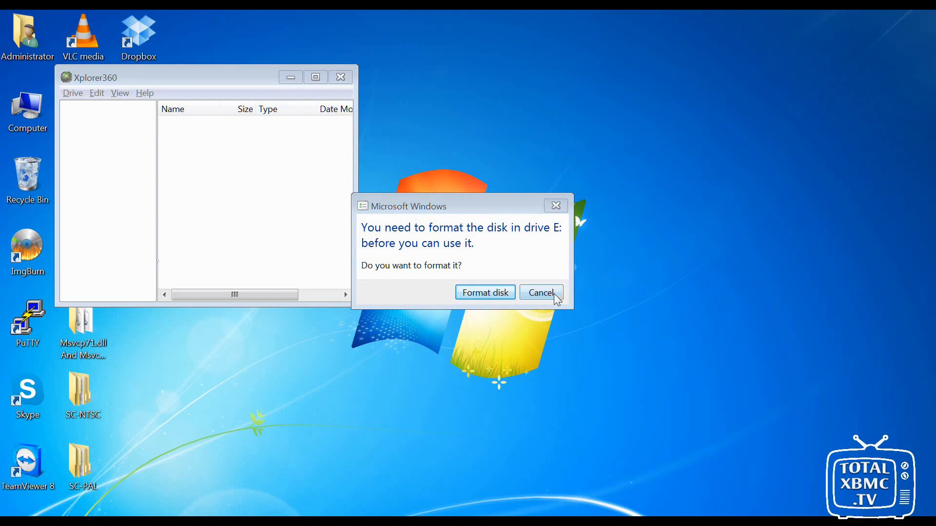
# - Decline Windows' format prompt for E: and load the stick as a memcard, selecting Partition 0
pyautogui.click(540, 292)
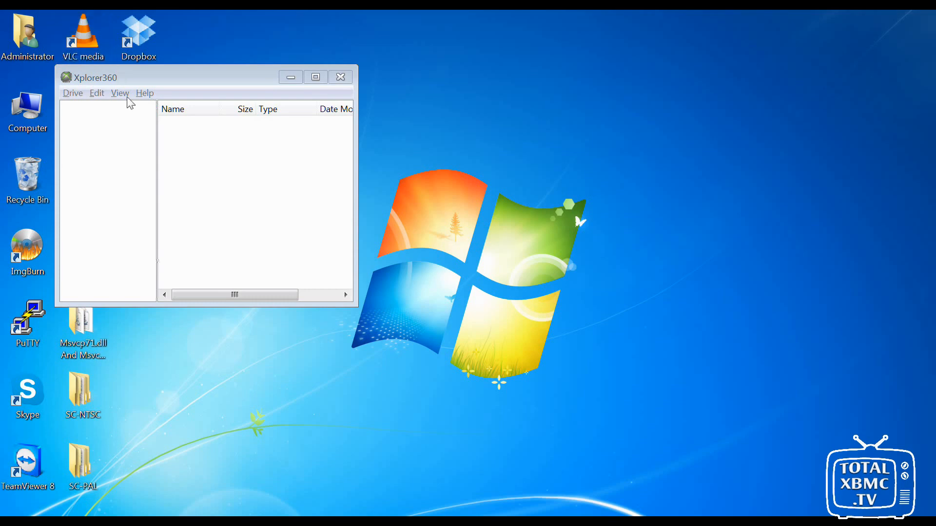
pyautogui.click(72, 94)
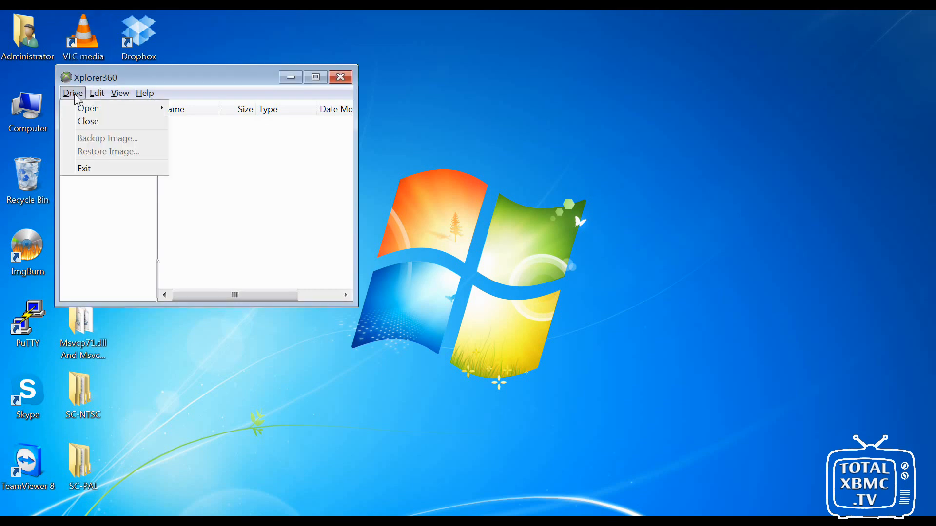
pyautogui.moveTo(87, 108)
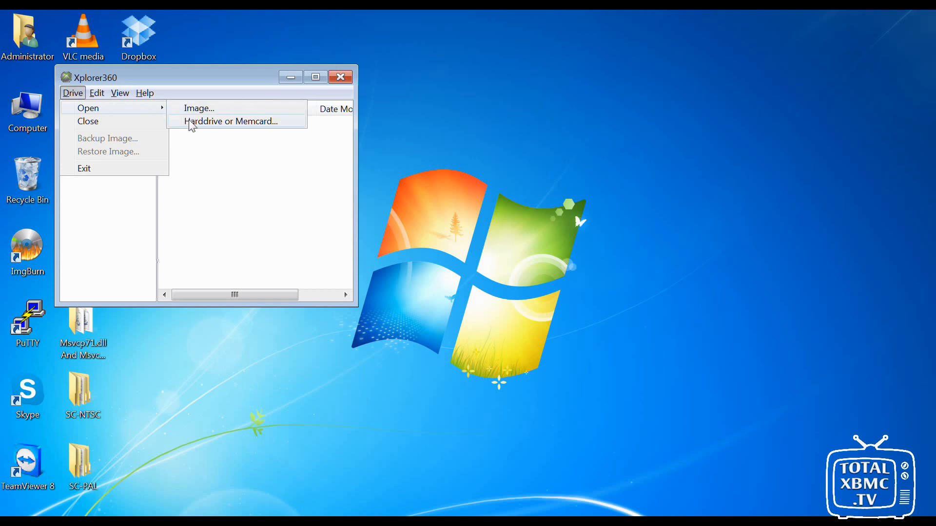
pyautogui.click(230, 121)
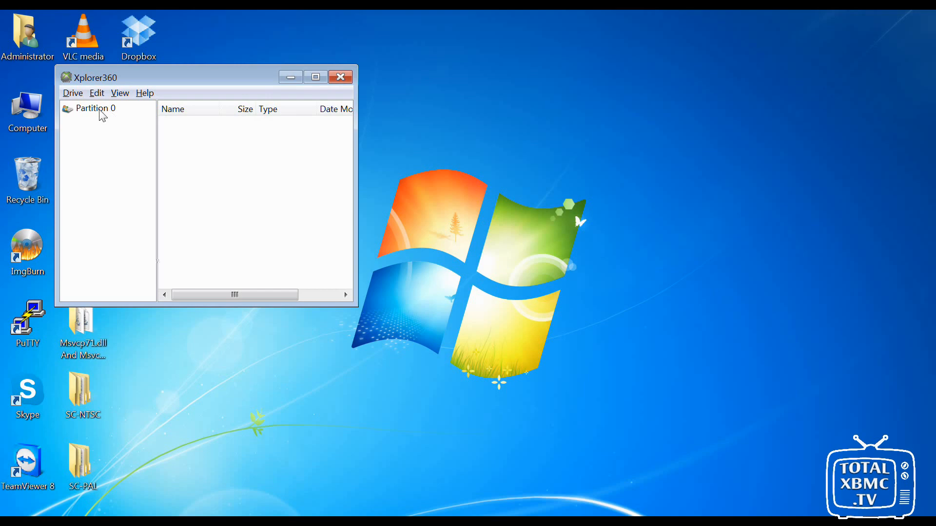
pyautogui.click(92, 108)
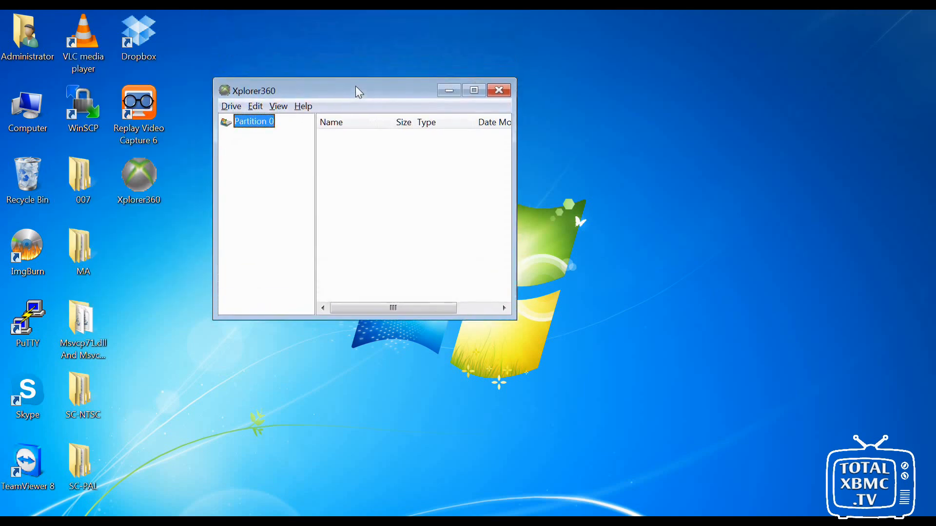
# - Browse into the 007 gamesave folder and select its 4541000d subfolder for copying
pyautogui.click(139, 180)
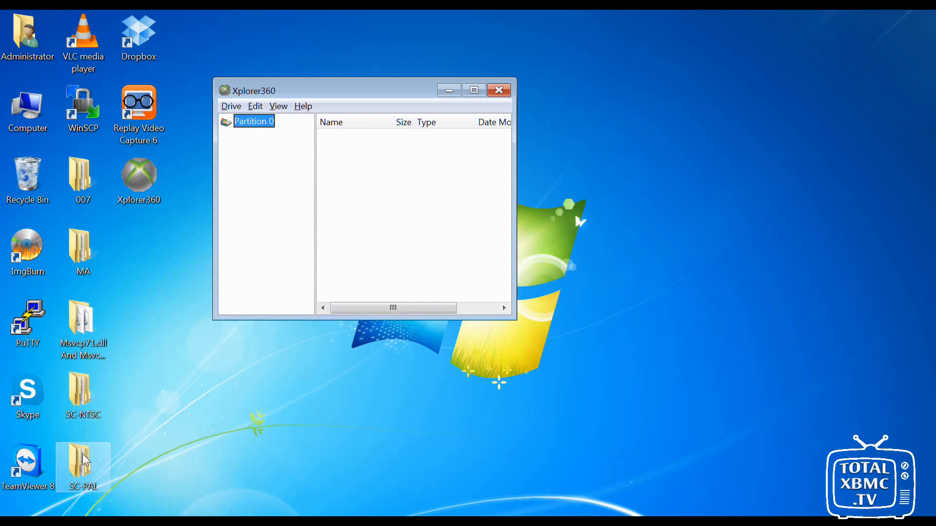
pyautogui.moveTo(98, 442)
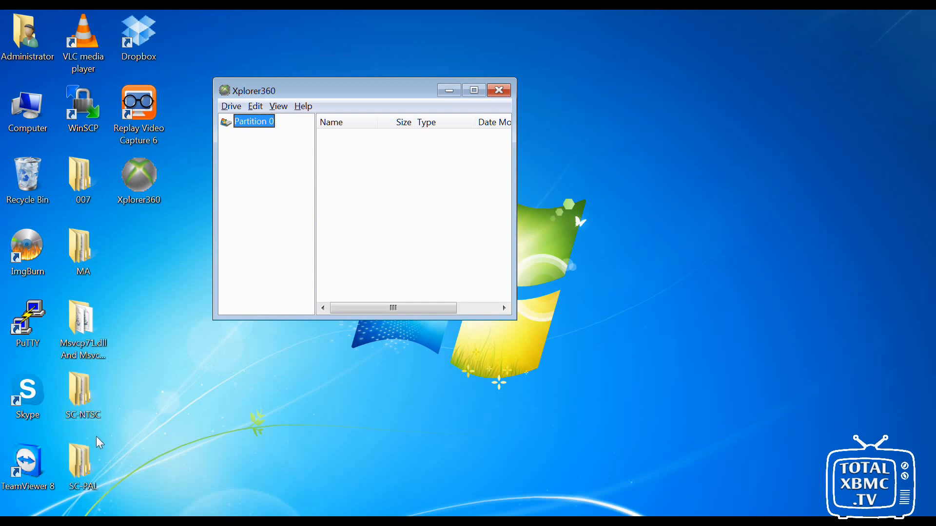
pyautogui.moveTo(108, 416)
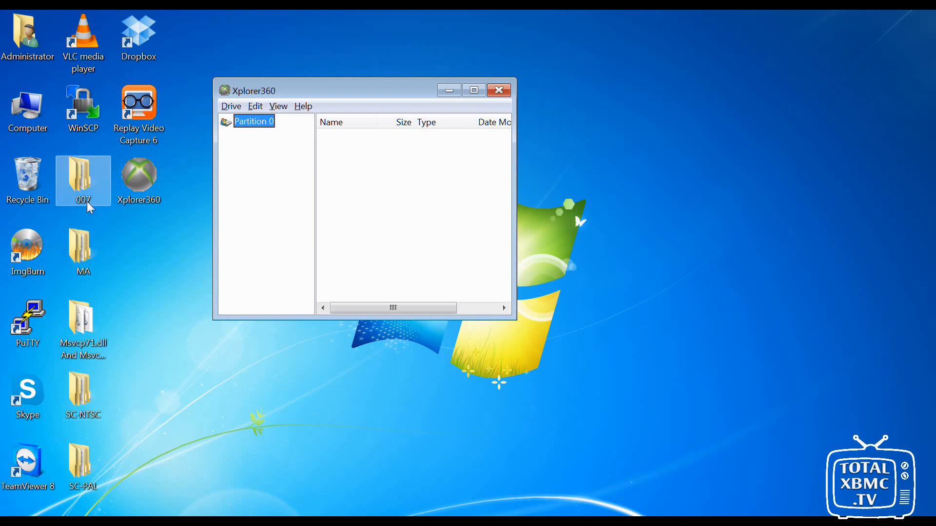
pyautogui.doubleClick(82, 180)
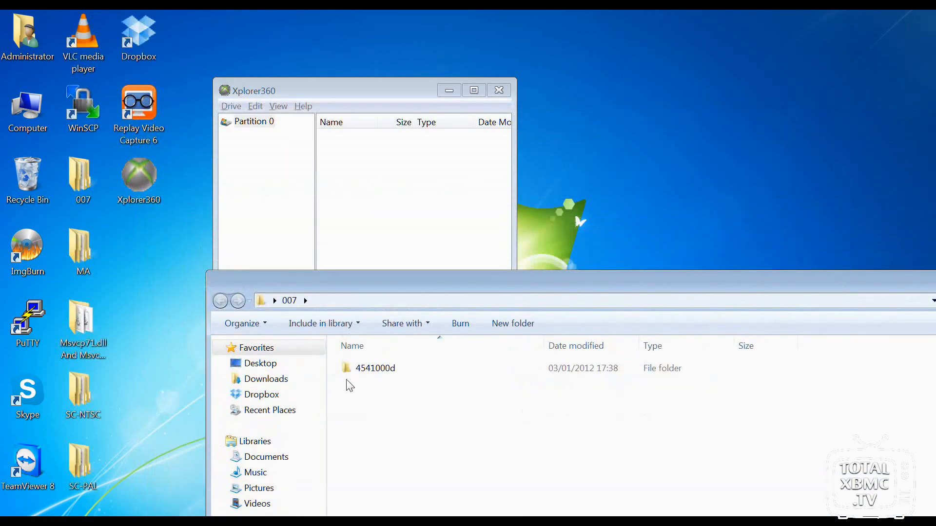
pyautogui.click(375, 367)
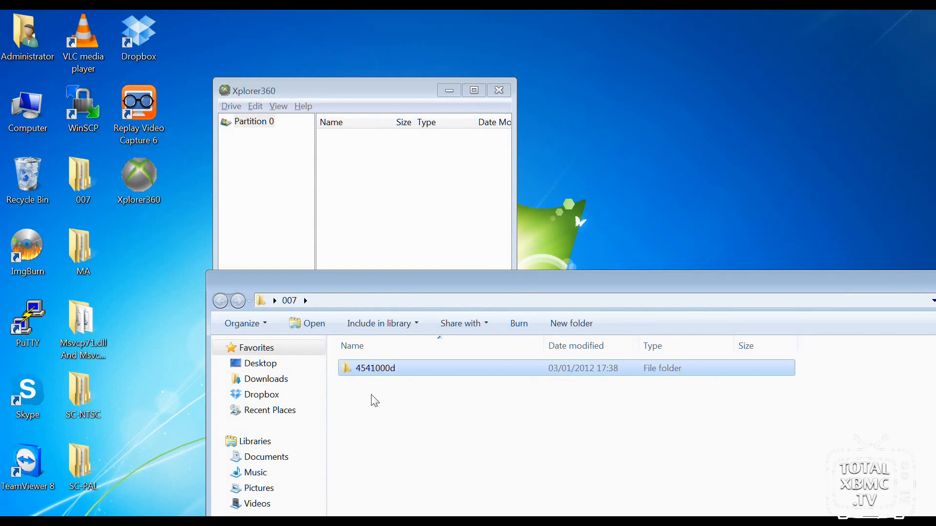
pyautogui.moveTo(389, 381)
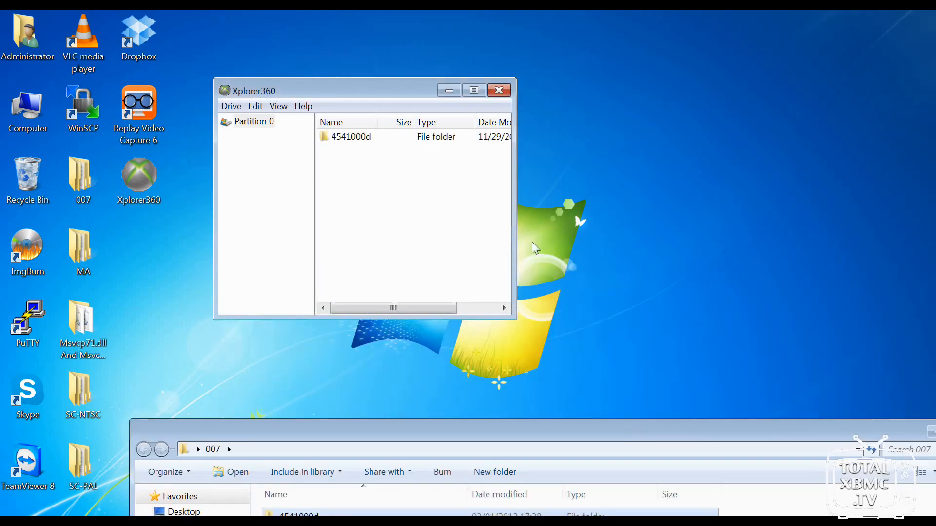
pyautogui.moveTo(368, 166)
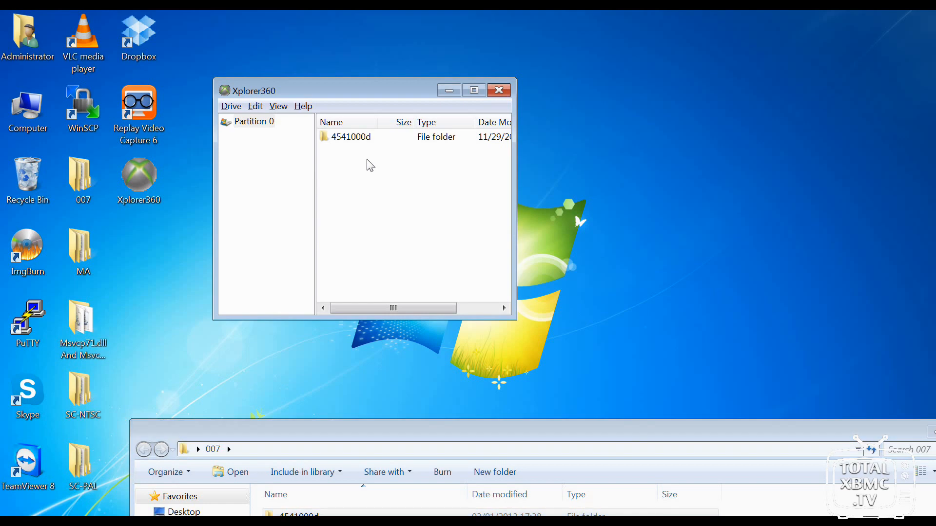